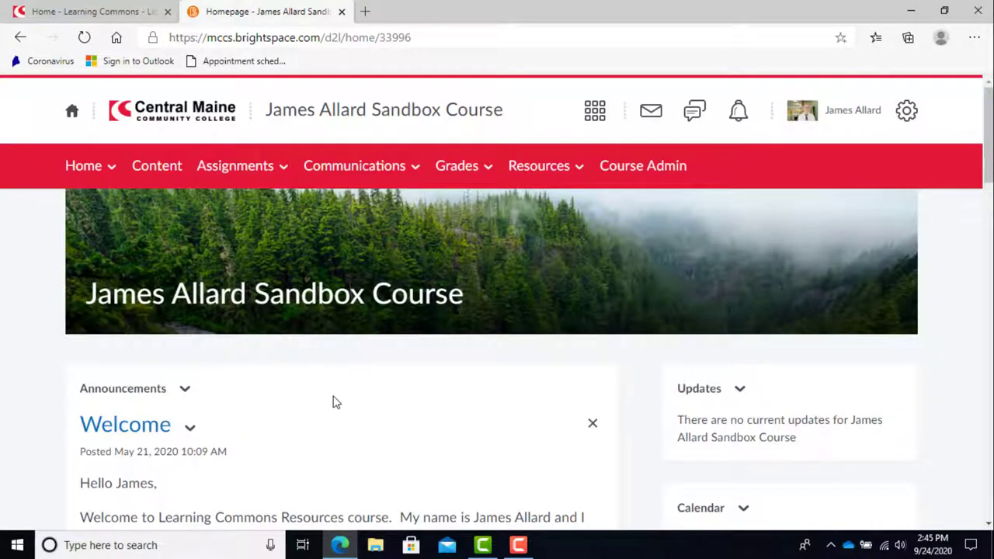
- Launch the Plagiarism Checker from the Assignments menu, reaching its access permission prompt
click(235, 165)
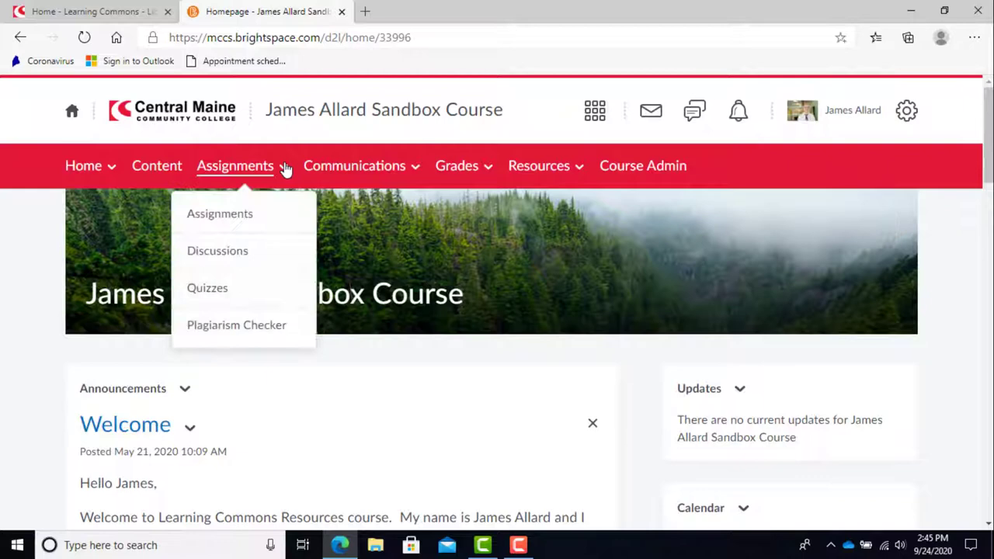
mouse_move(236, 324)
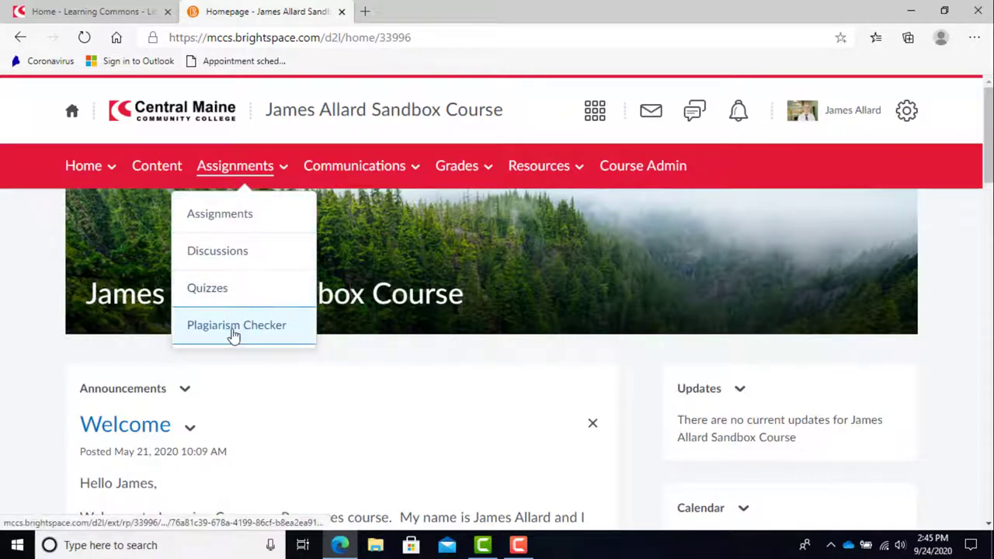
click(236, 325)
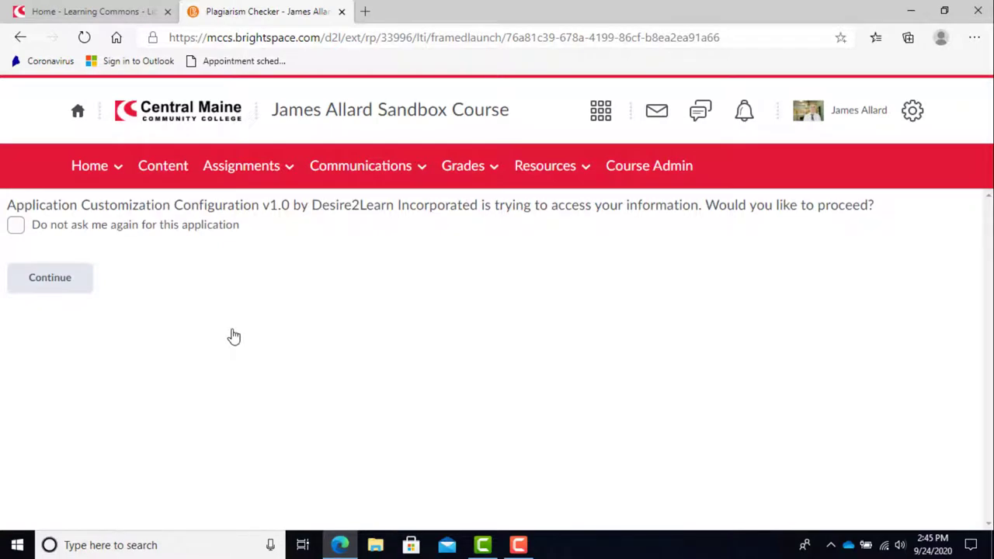
mouse_move(42, 330)
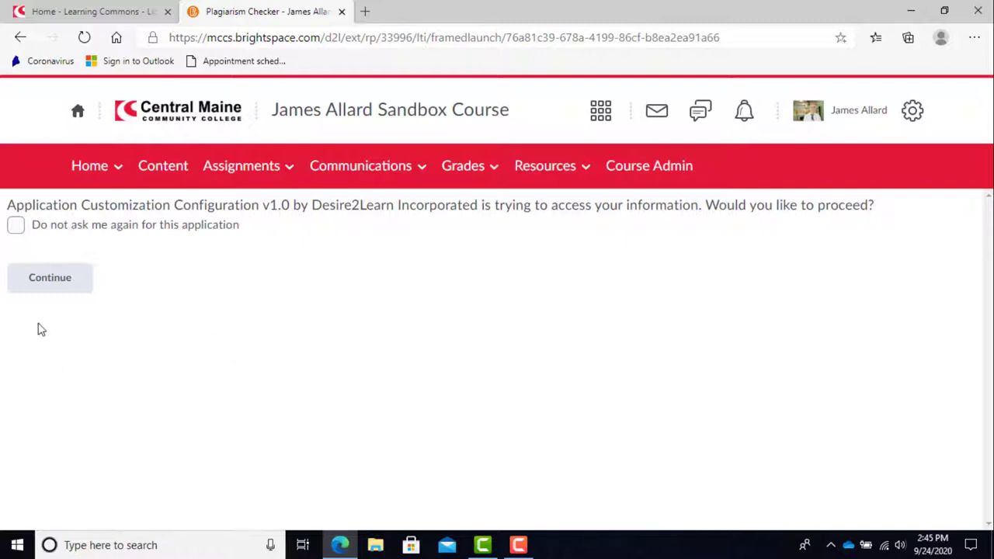
mouse_move(115, 292)
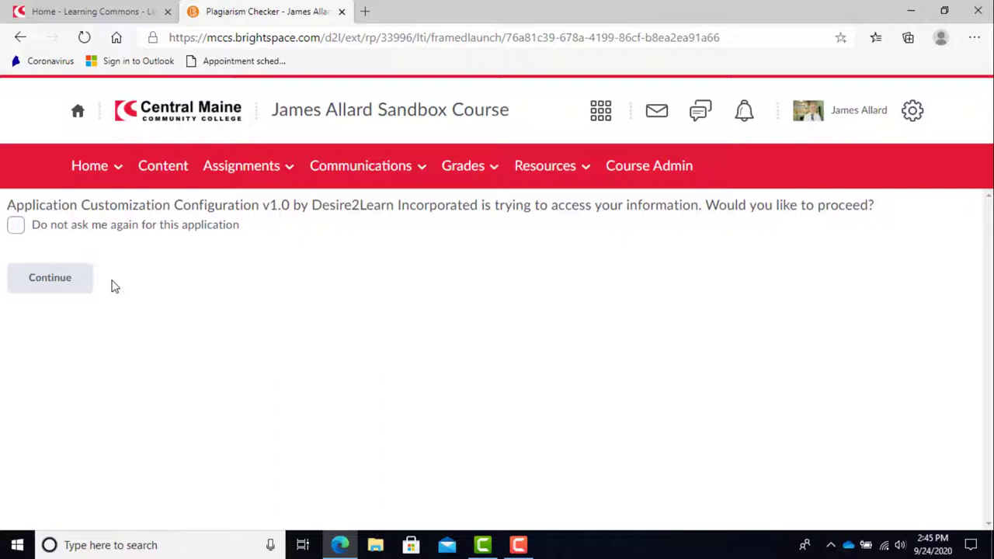
mouse_move(49, 276)
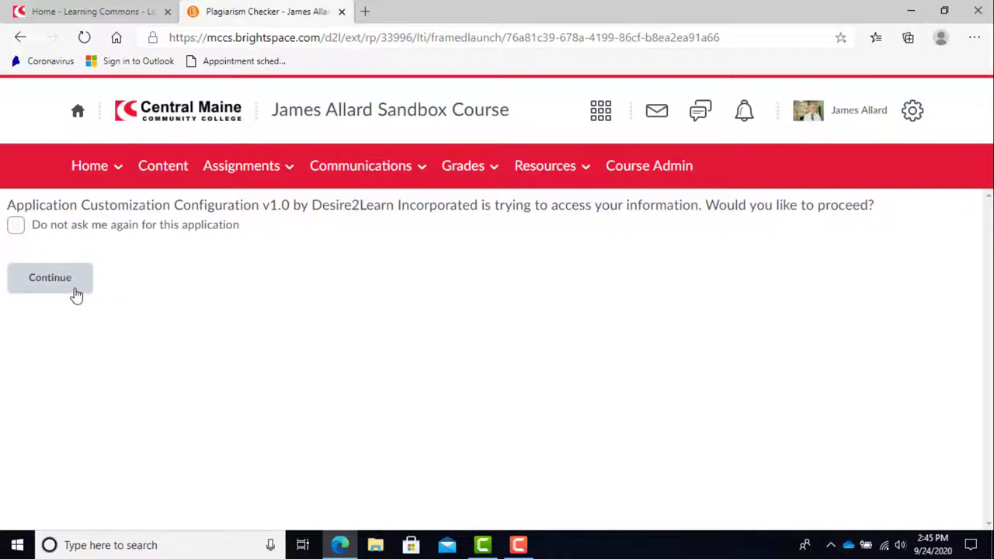
- Allow account access and view the instructor Assignment Overview table of submission folders
click(49, 276)
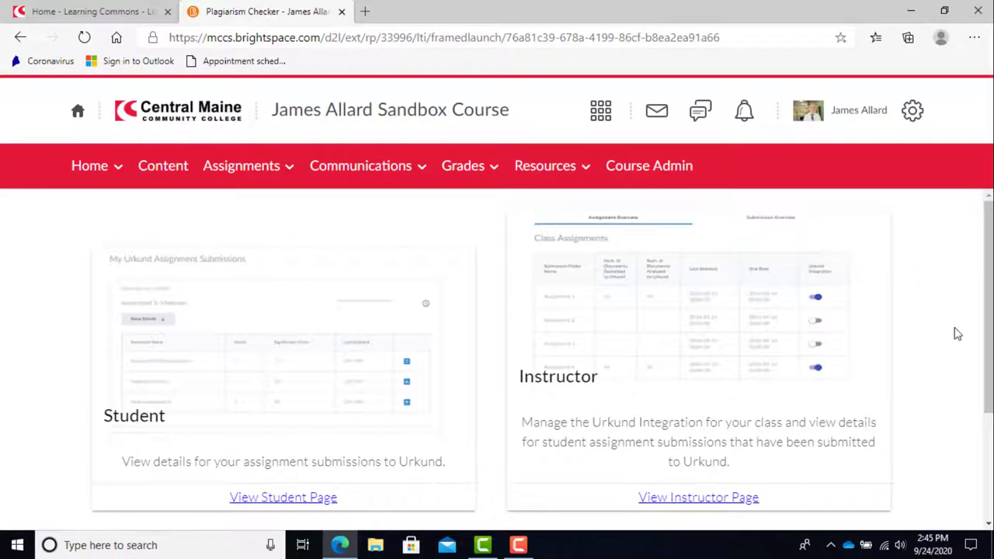
mouse_move(497, 348)
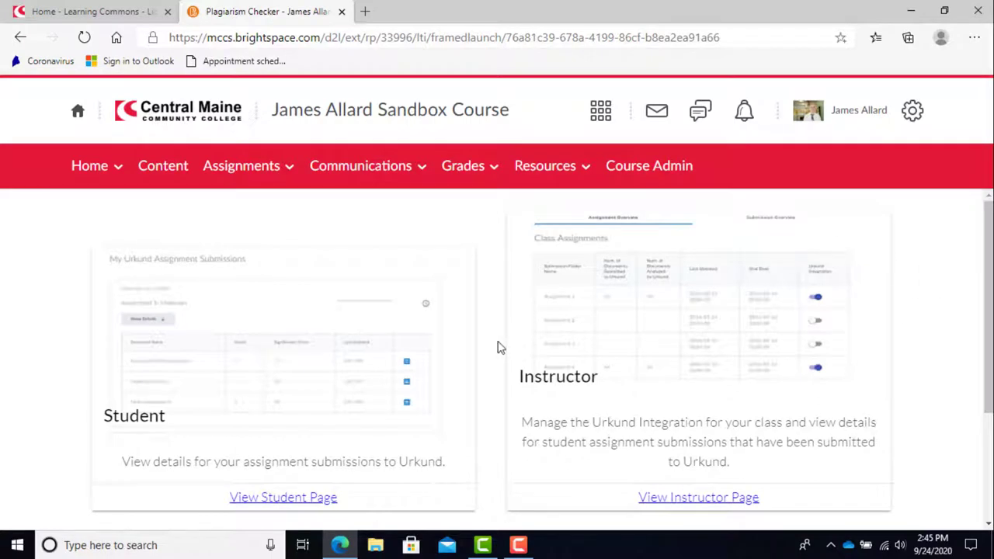
mouse_move(696, 497)
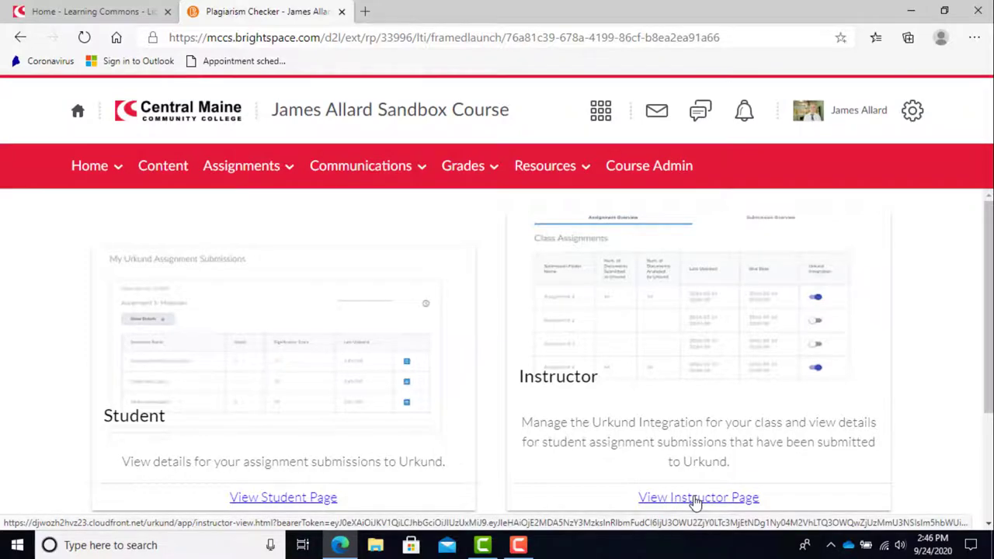
click(699, 497)
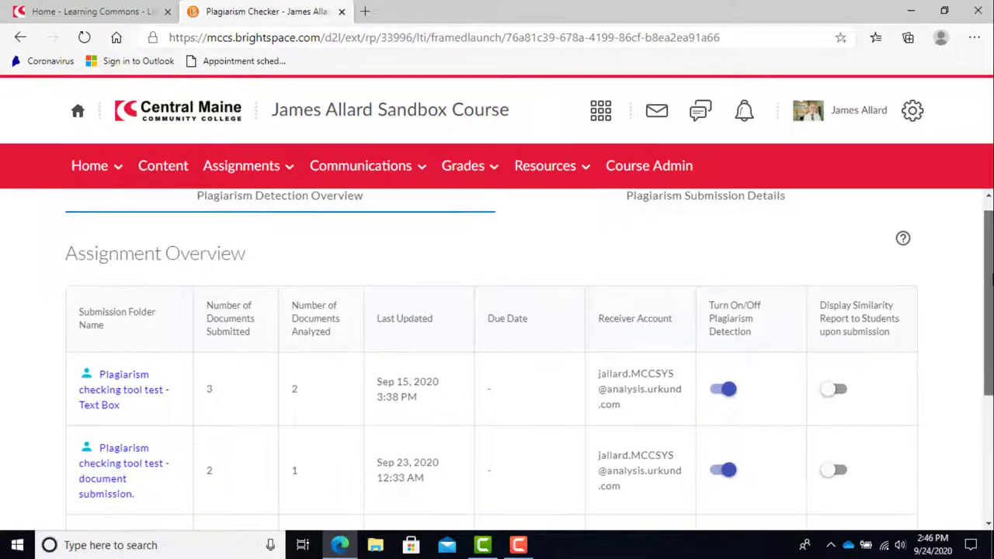
scroll(down, 3)
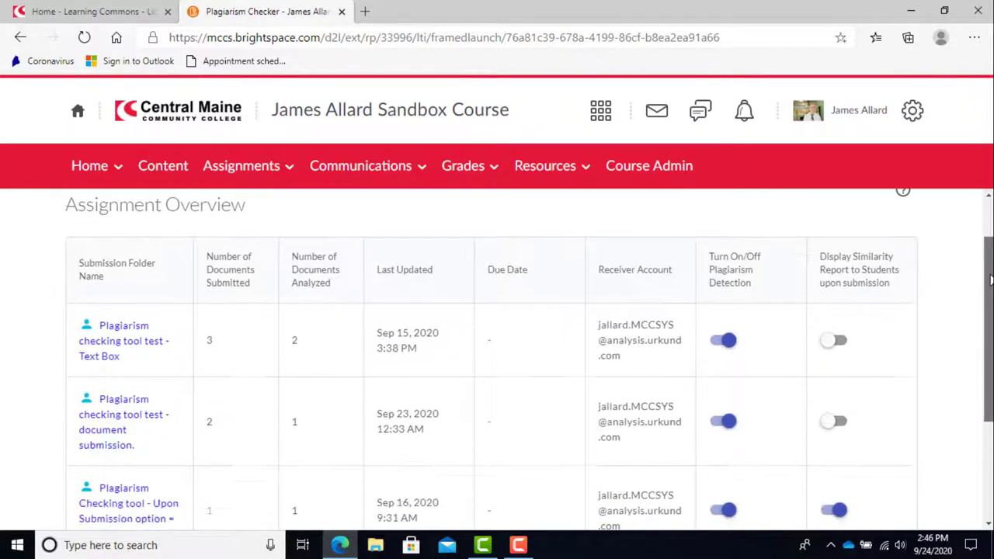
scroll(down, 3)
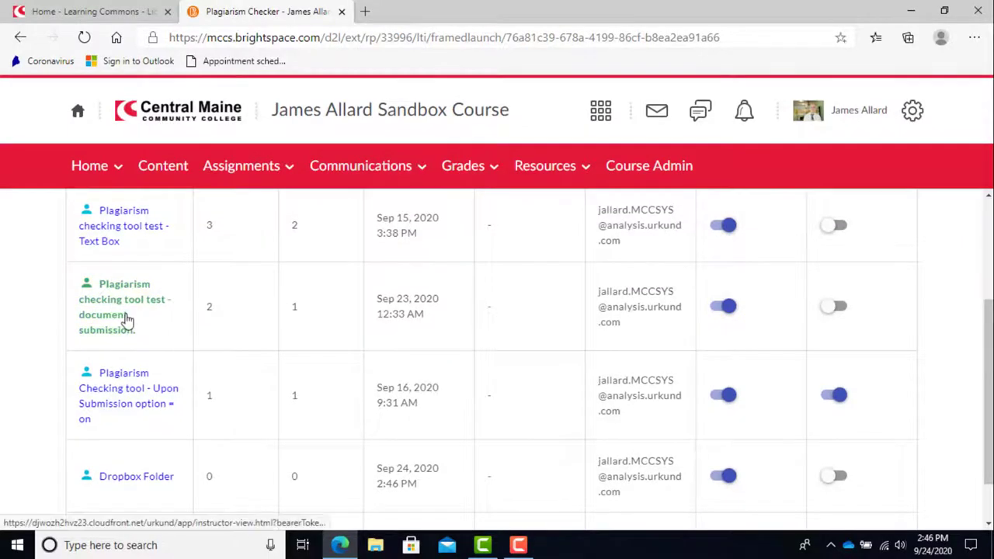
- Show details of the 'Plagiarism checking tool test - document submission' folder with its 6.17% similarity file
click(124, 308)
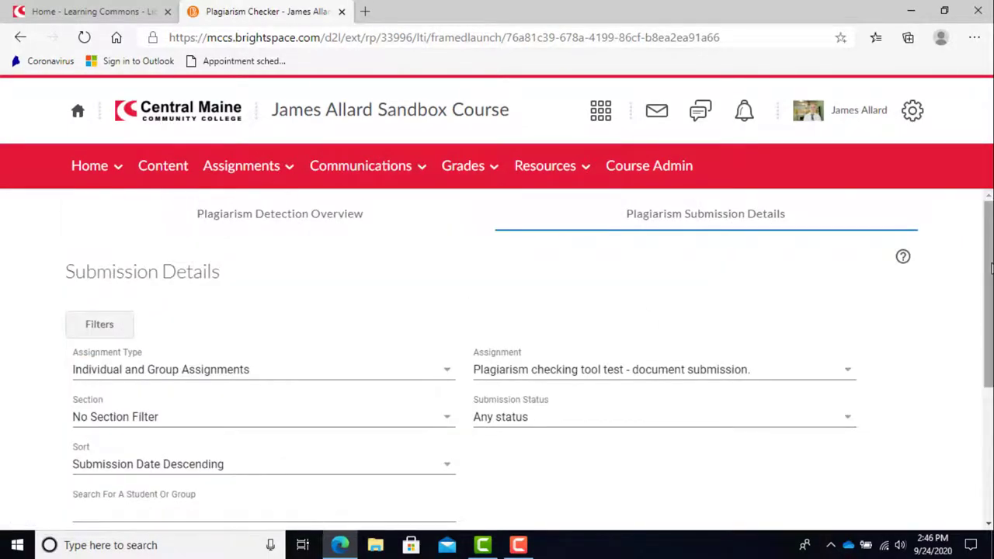
scroll(down, 3)
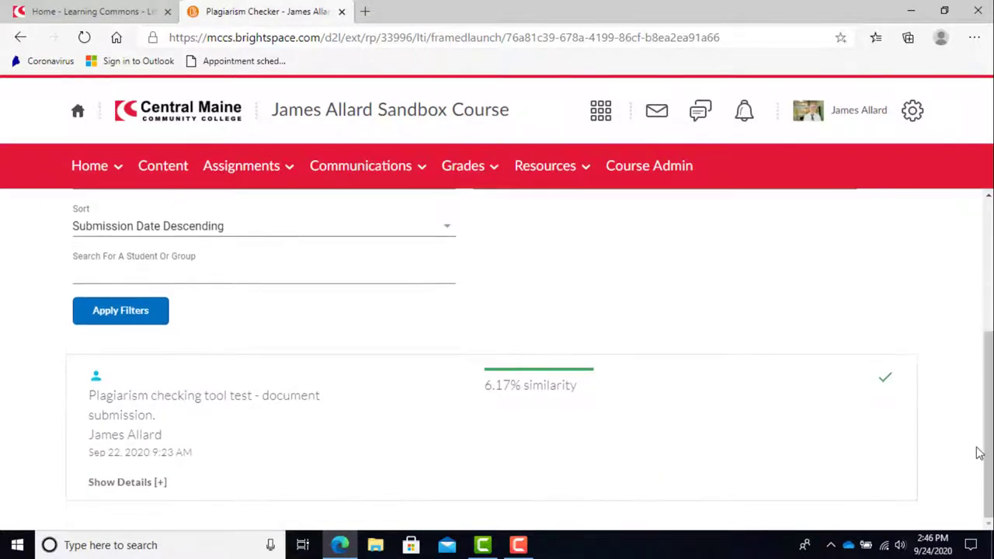
click(127, 481)
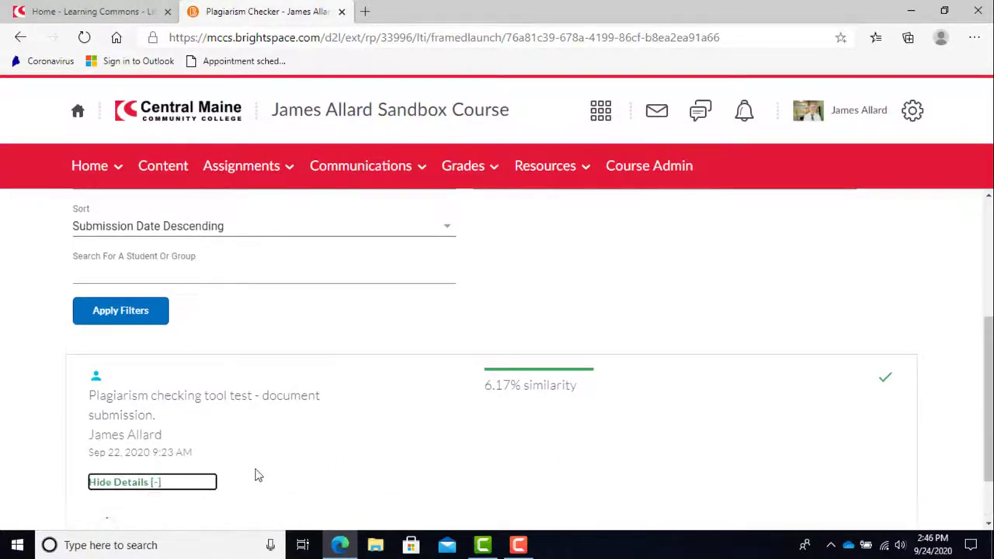
scroll(down, 3)
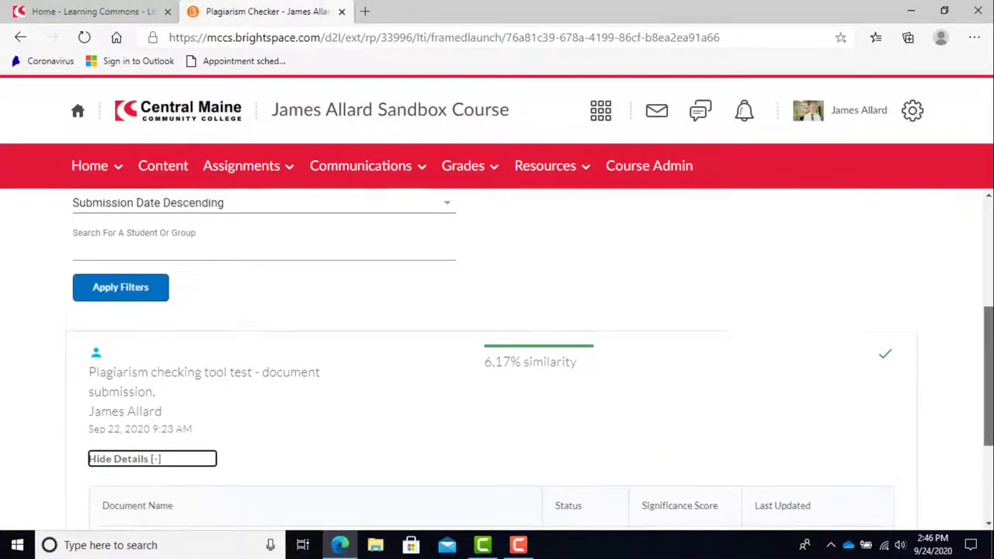
scroll(down, 3)
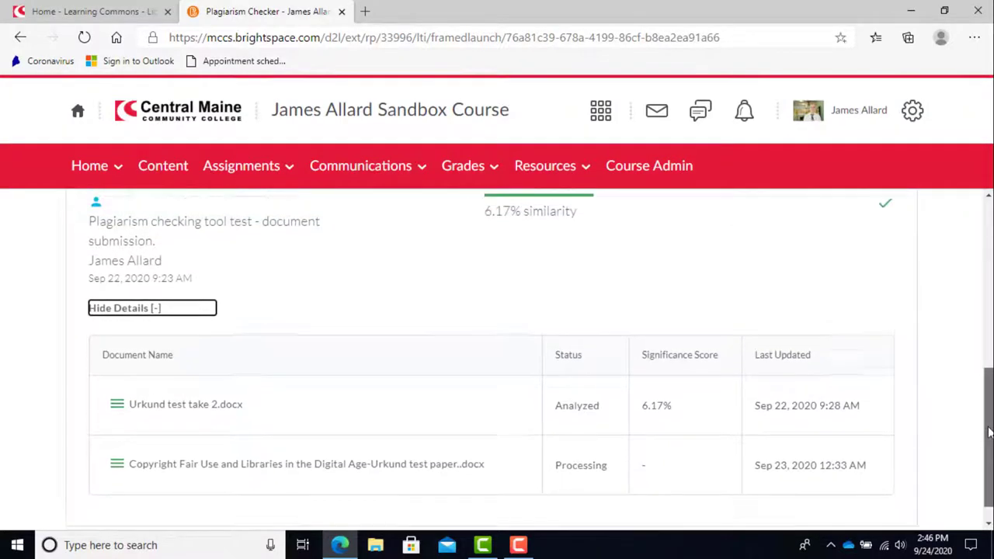
scroll(up, 3)
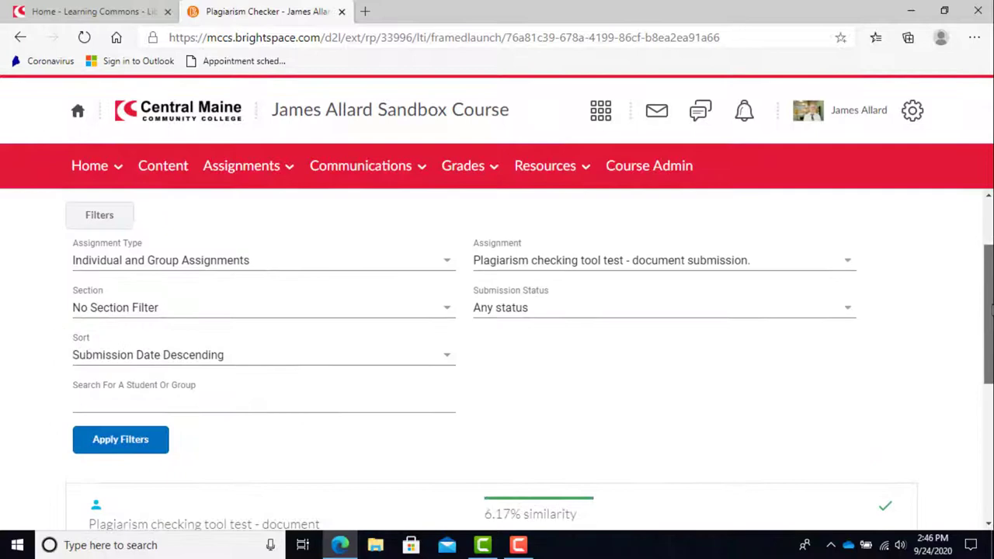
scroll(down, 3)
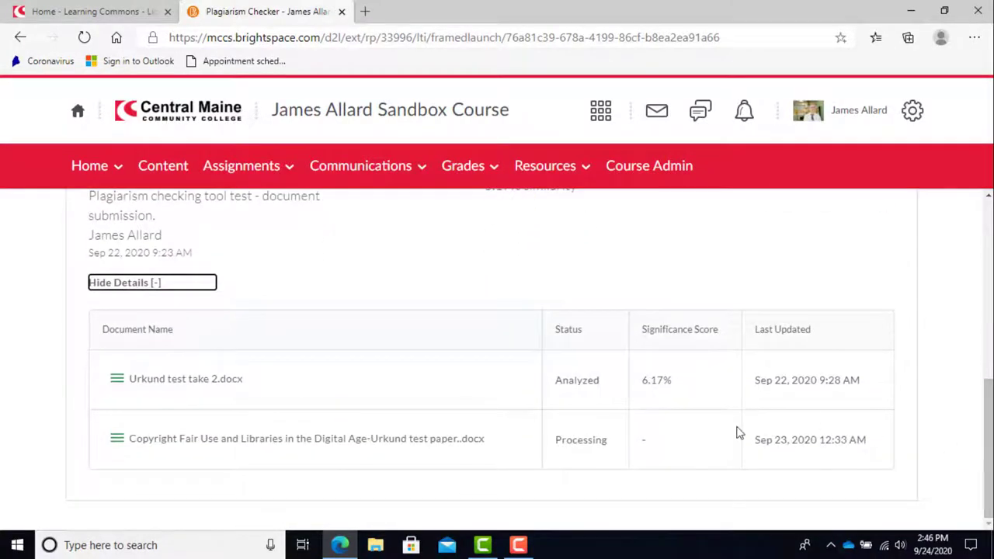
mouse_move(424, 391)
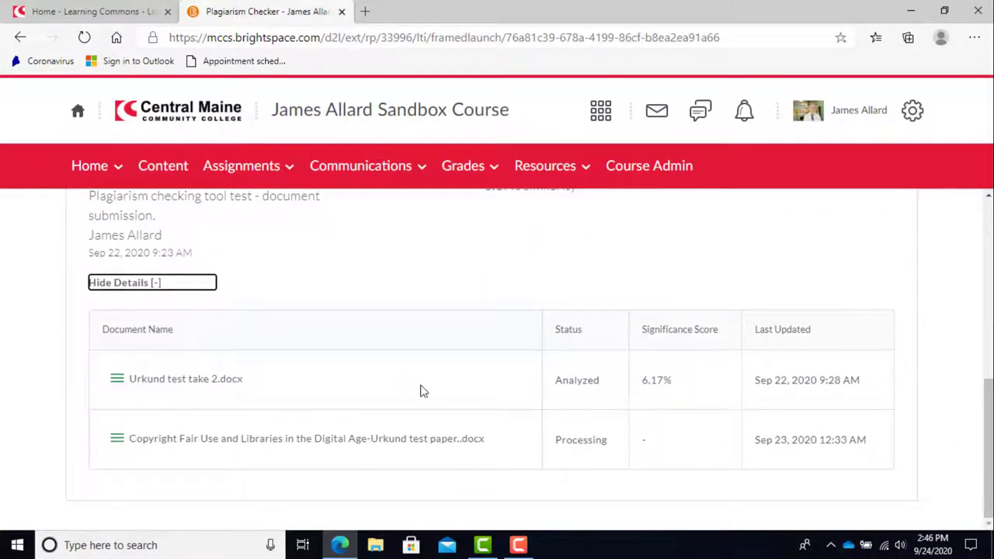
mouse_move(574, 395)
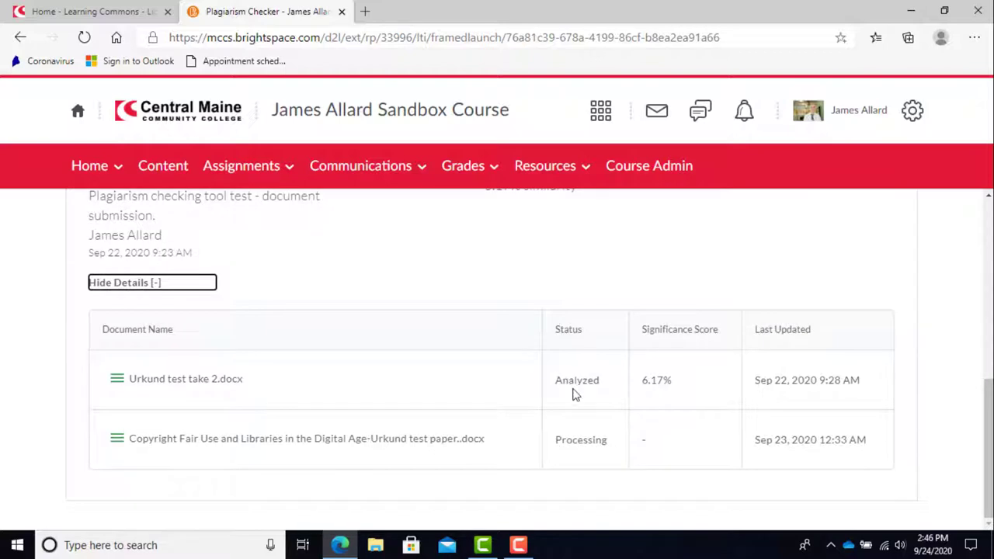
mouse_move(381, 378)
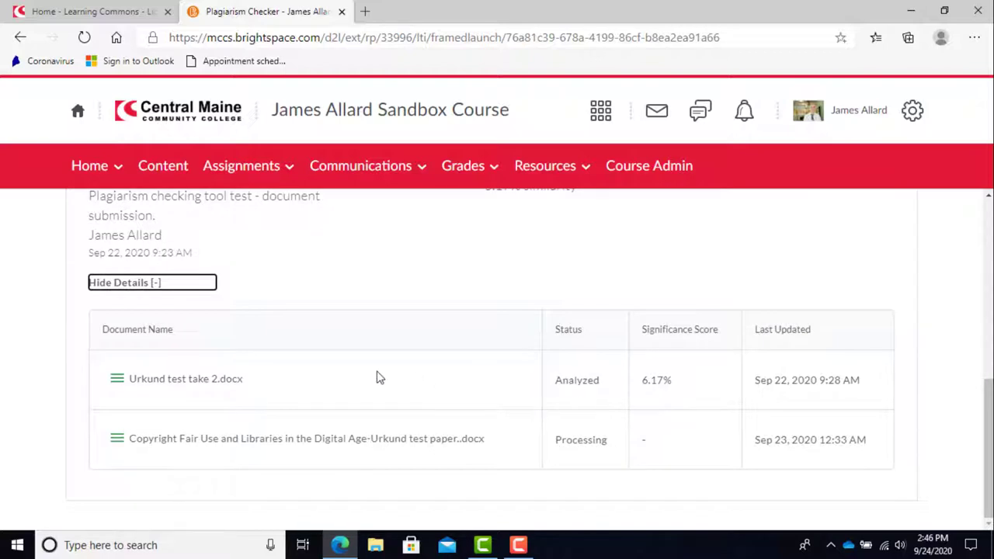
mouse_move(742, 426)
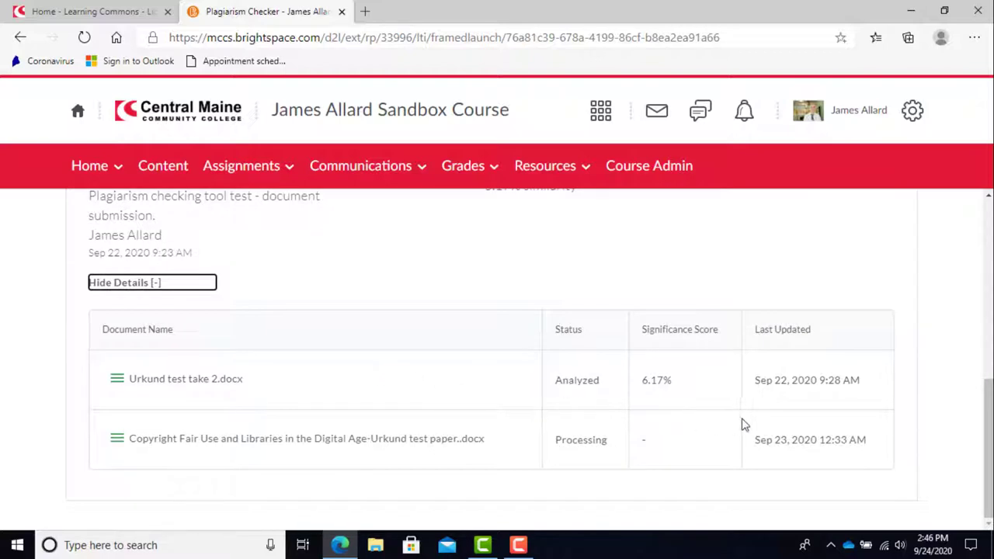
mouse_move(247, 379)
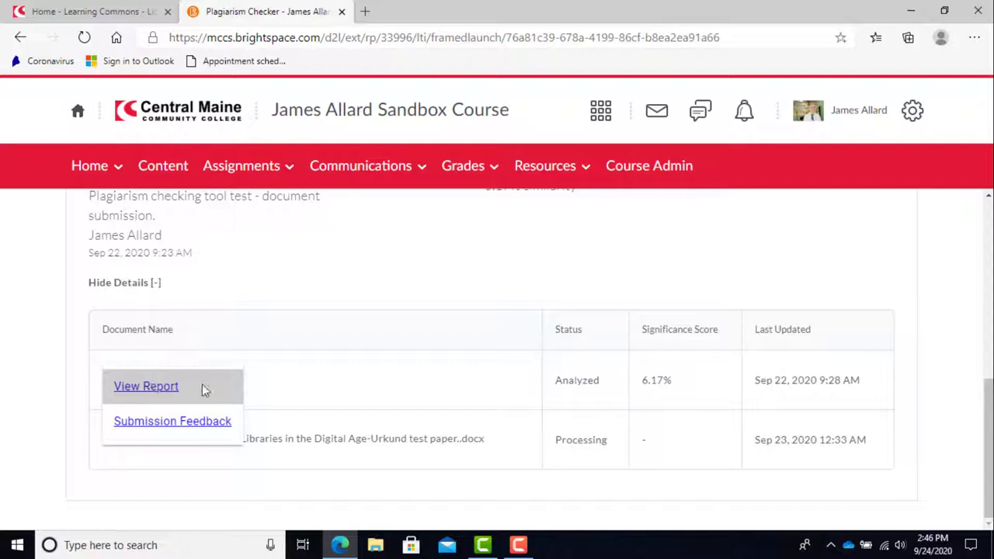
mouse_move(210, 388)
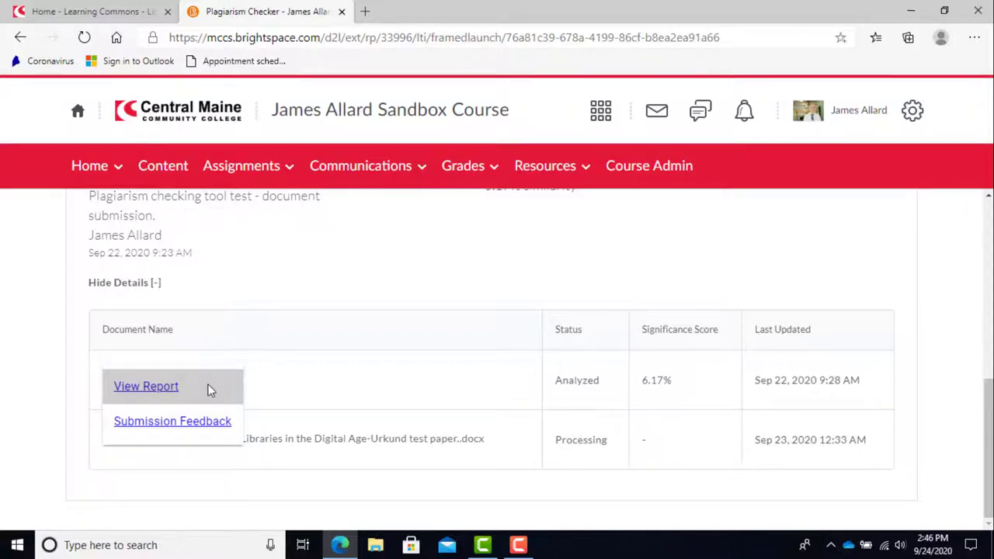
click(146, 385)
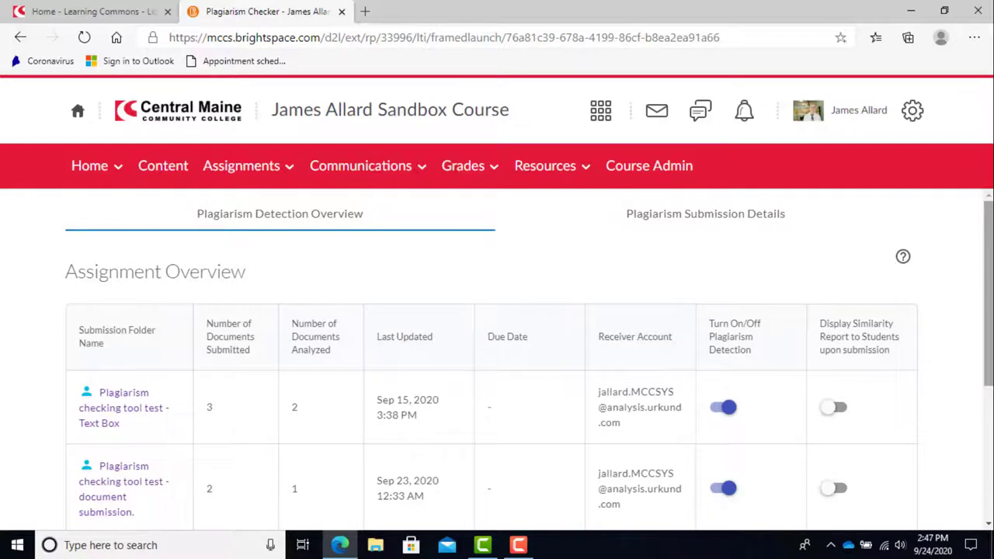
scroll(down, 3)
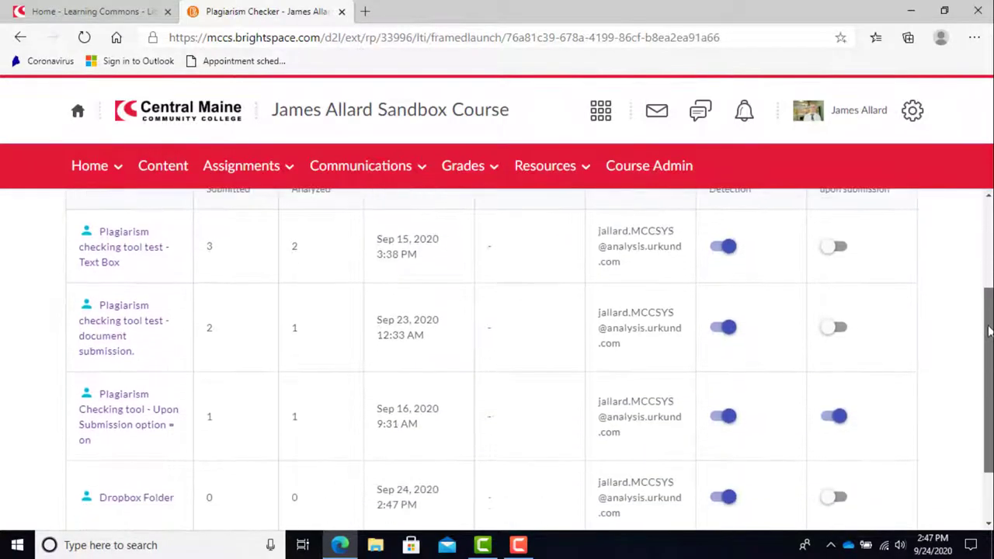
scroll(down, 3)
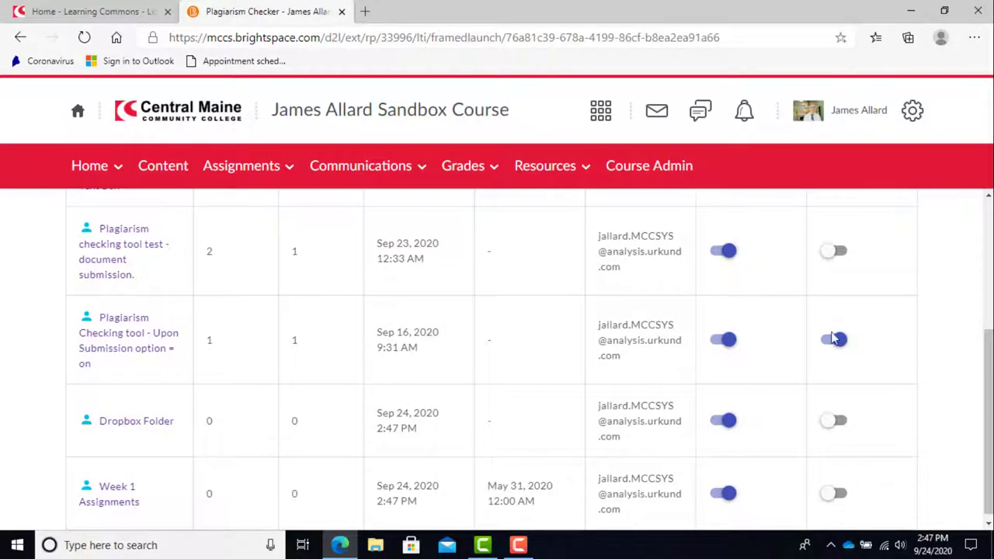
click(833, 339)
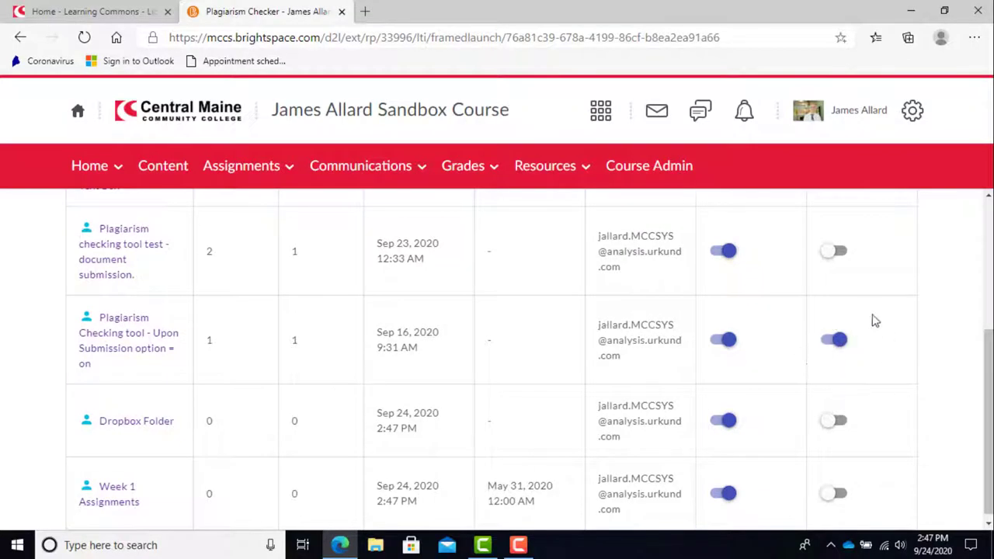
mouse_move(889, 364)
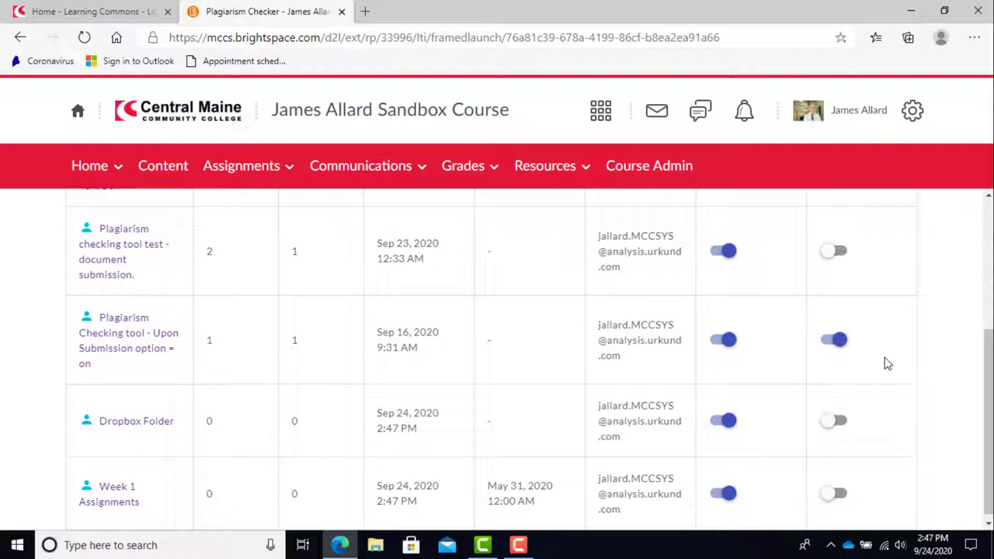
mouse_move(972, 377)
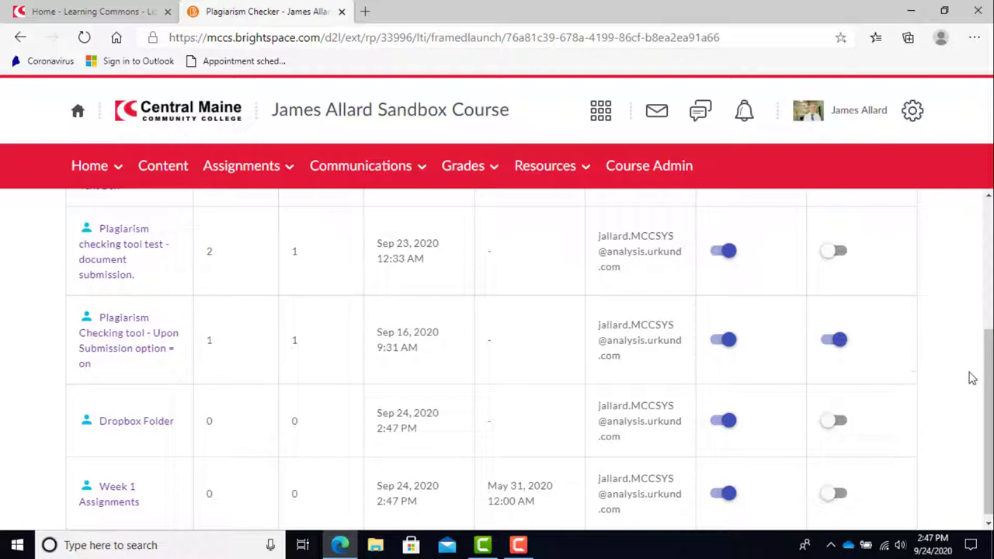
scroll(up, 3)
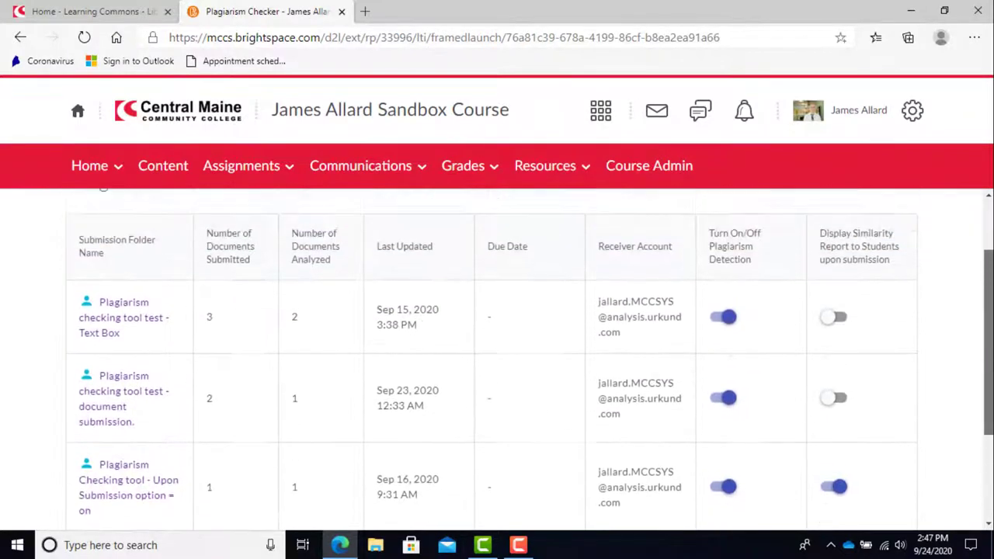
scroll(up, 3)
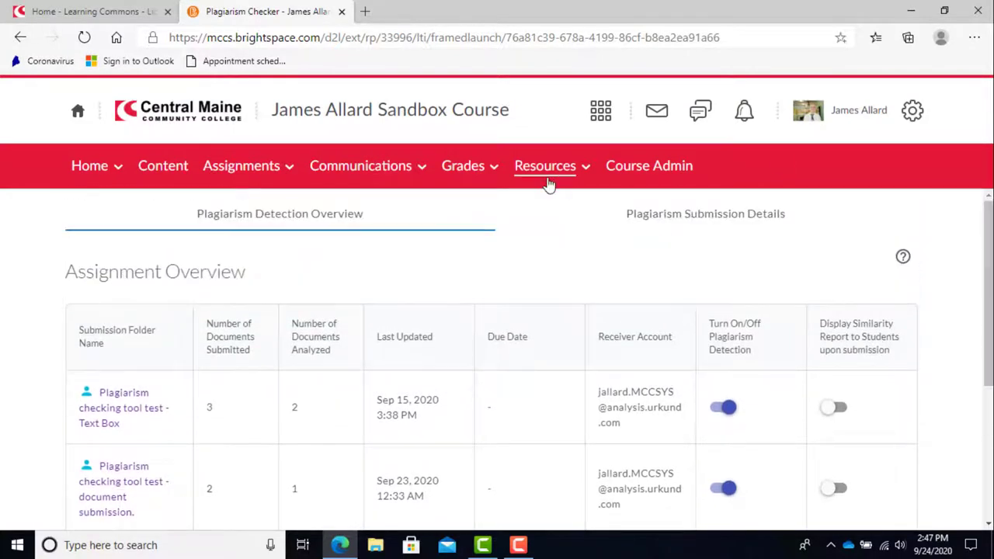
mouse_move(20, 46)
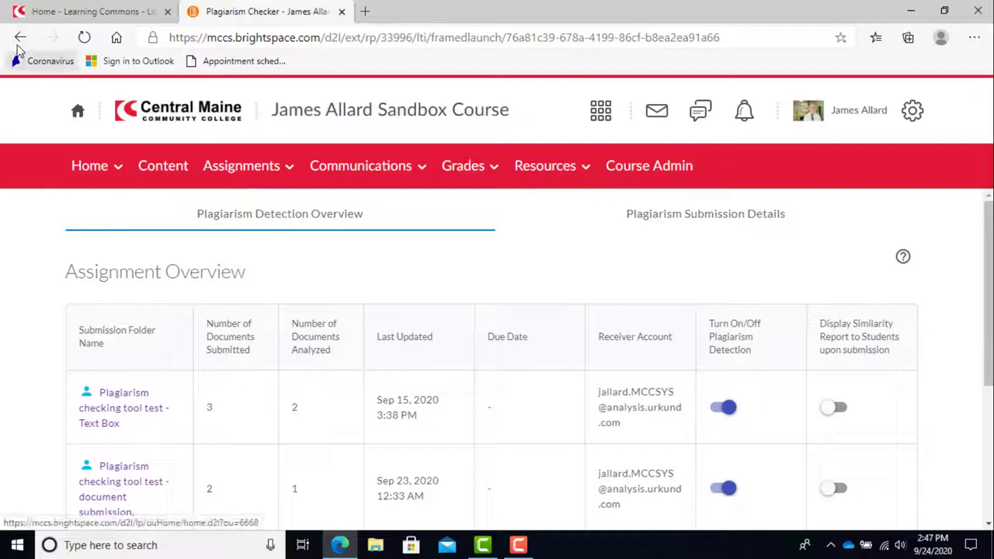
- Go back and view the student page listing analyzed assignments with similarity scores
click(21, 38)
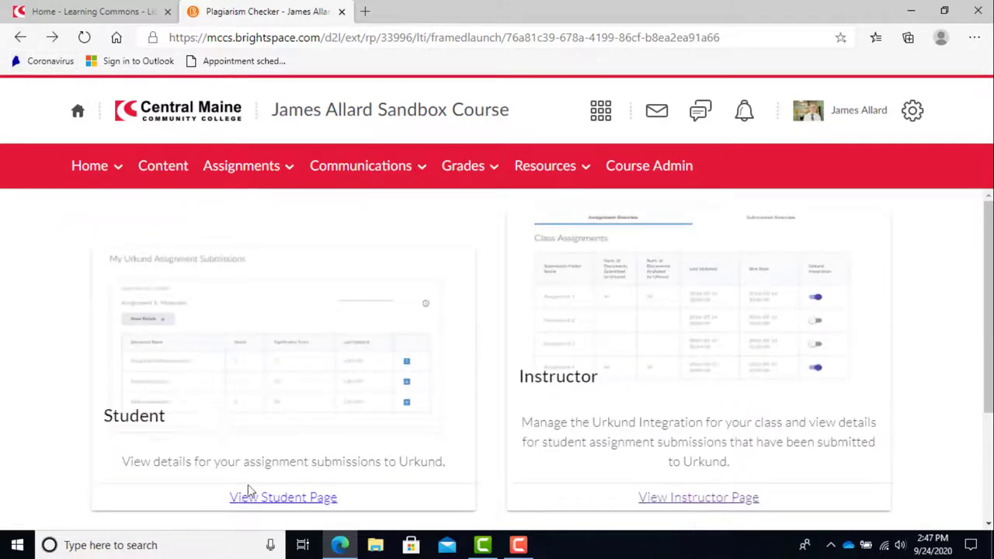
click(283, 497)
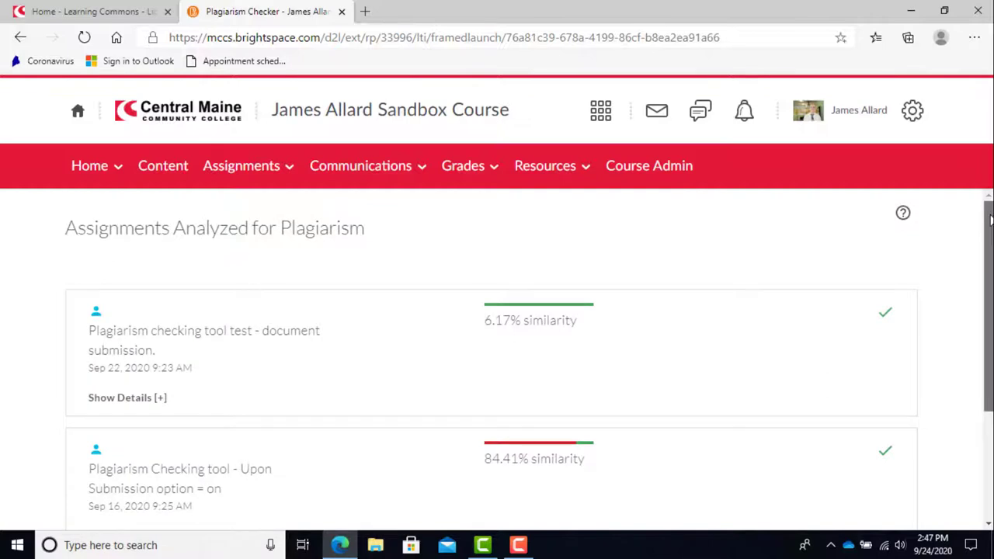
scroll(down, 3)
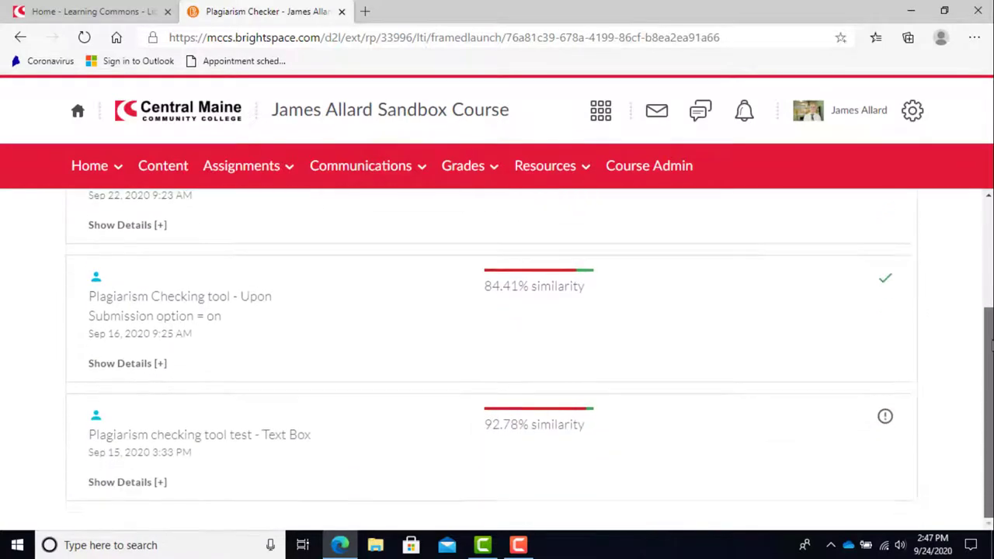
scroll(up, 3)
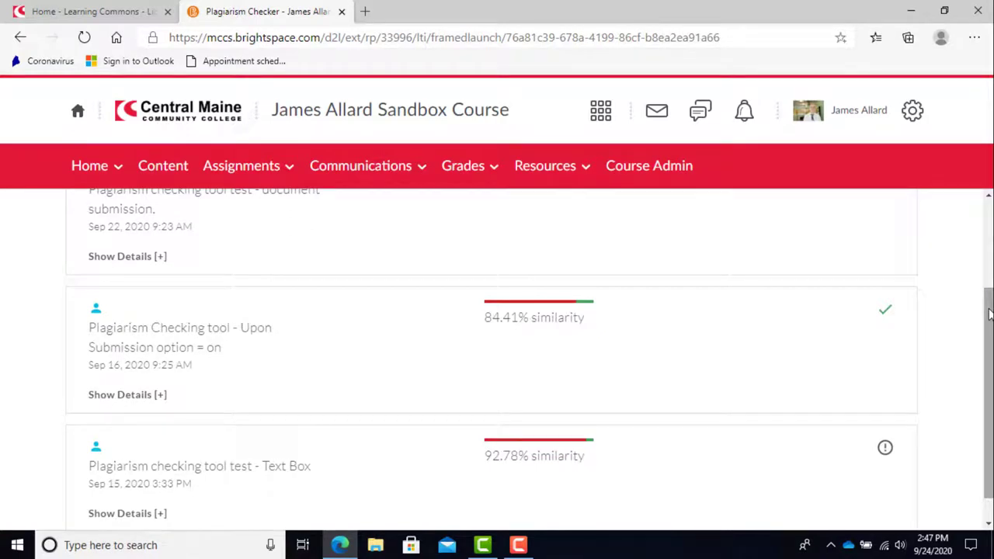
scroll(up, 3)
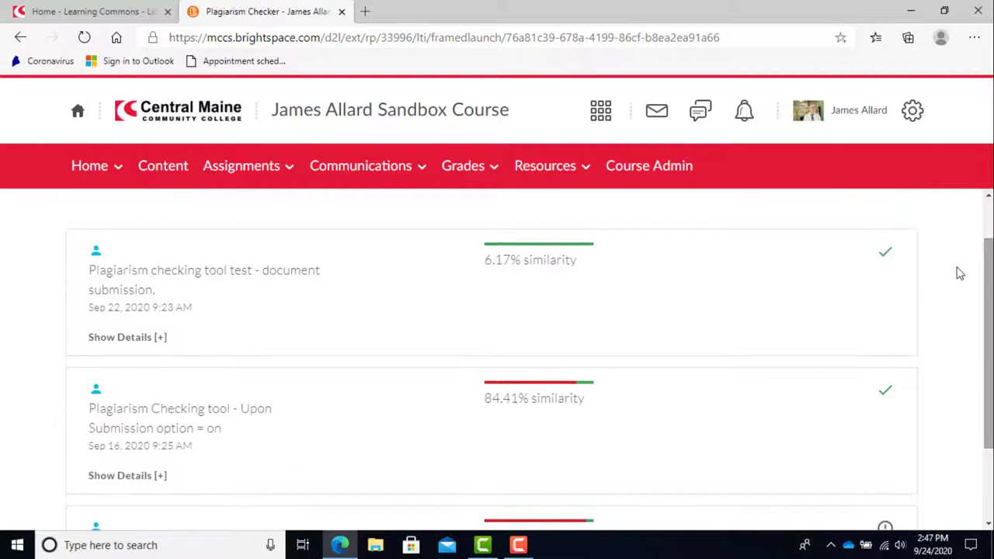
mouse_move(357, 356)
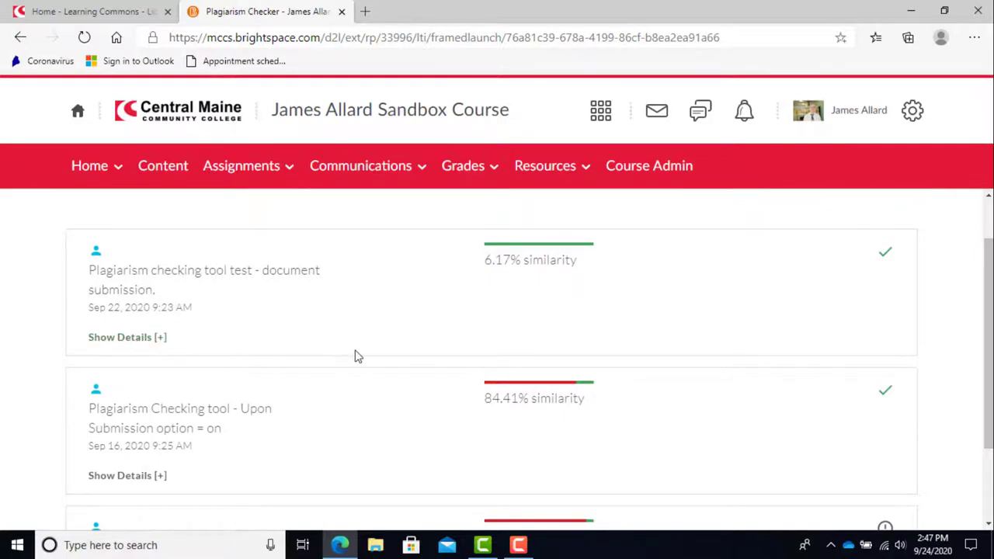
mouse_move(127, 337)
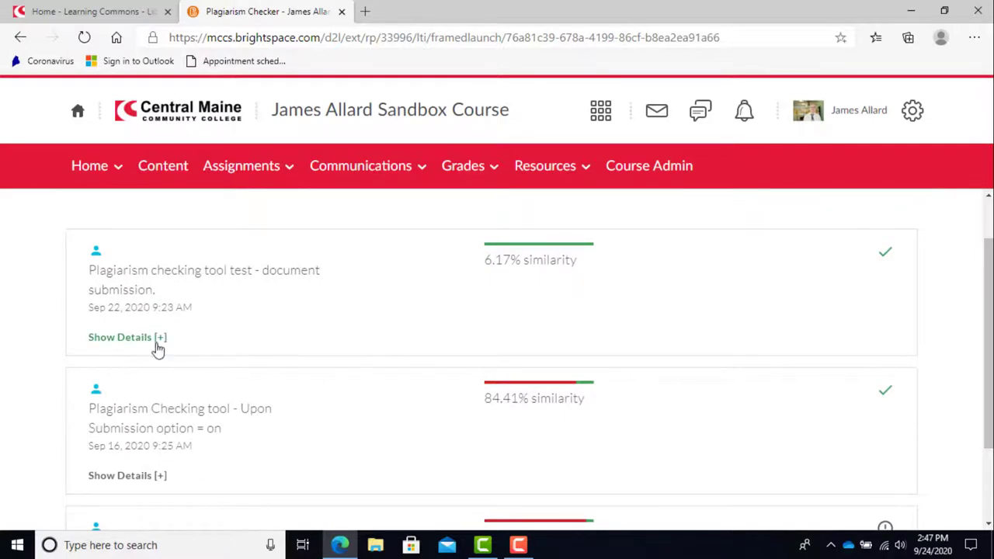
- Expand the document submission assignment to list its analyzed and processing files
click(127, 337)
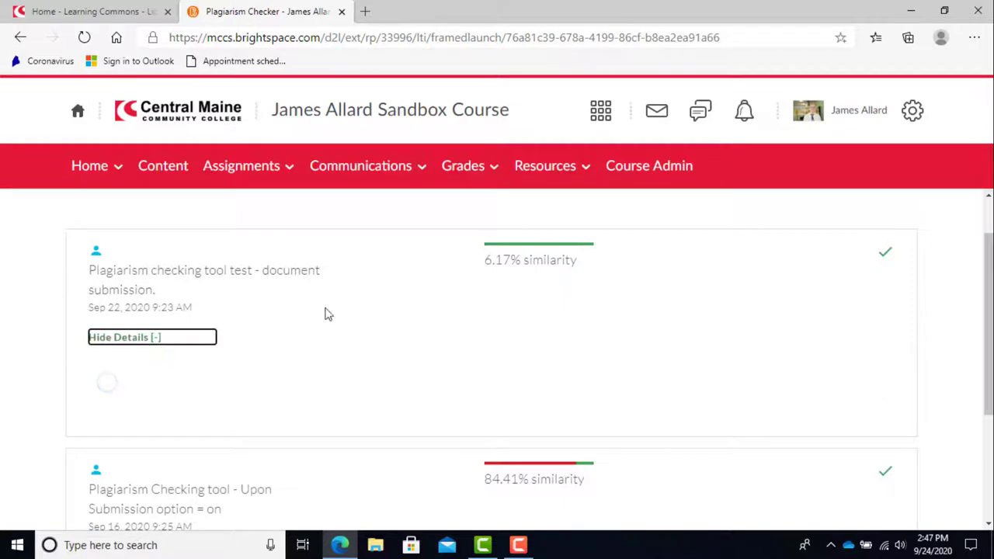
click(152, 336)
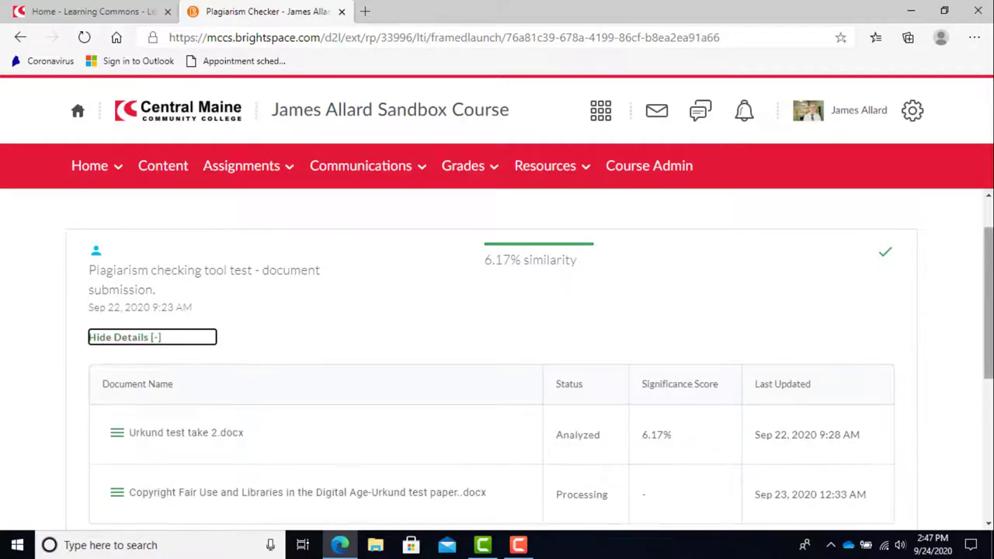
scroll(down, 3)
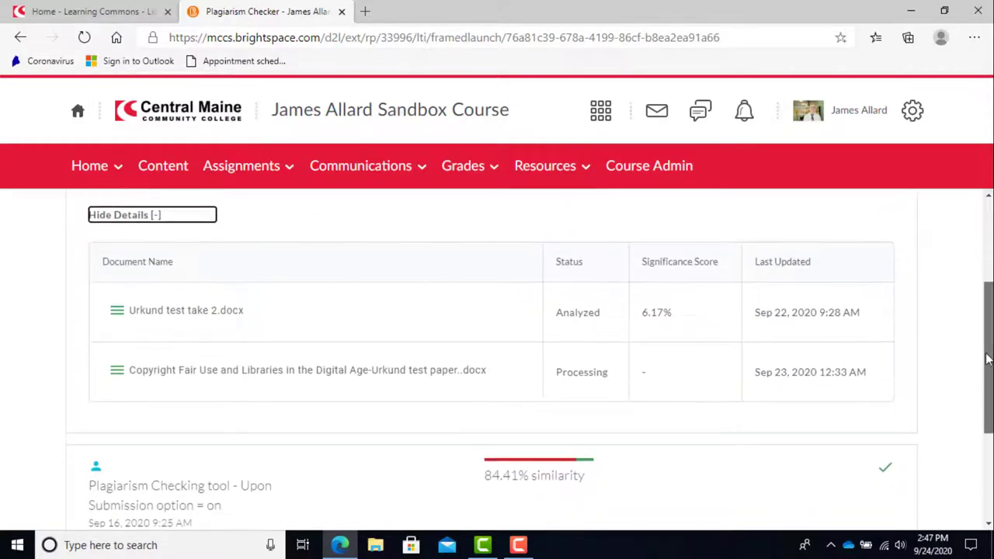
scroll(up, 3)
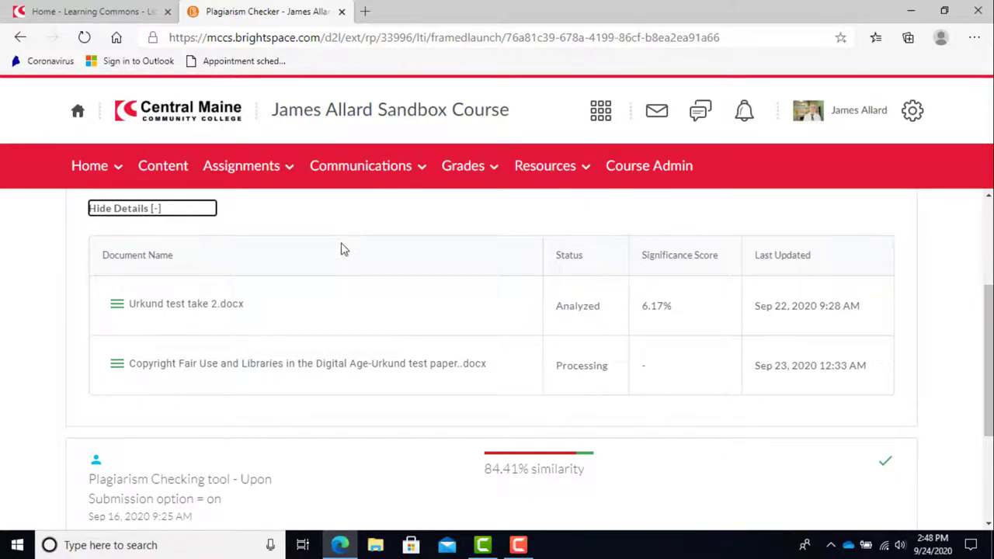
mouse_move(246, 316)
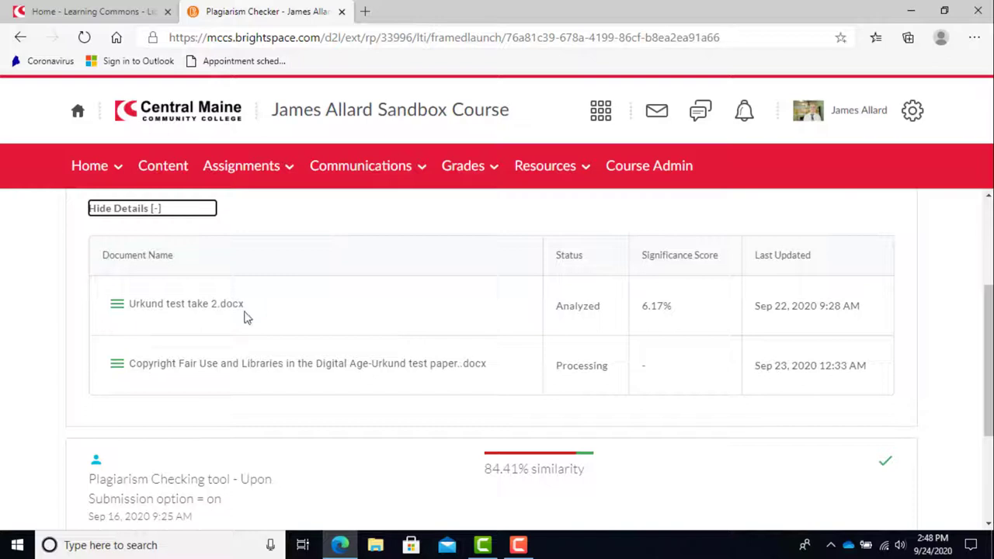
mouse_move(338, 276)
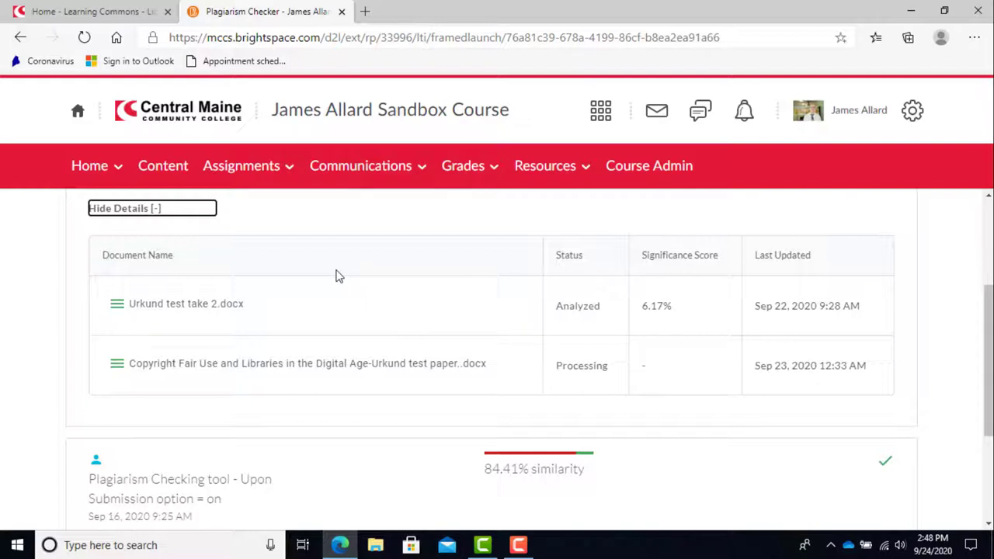
mouse_move(789, 299)
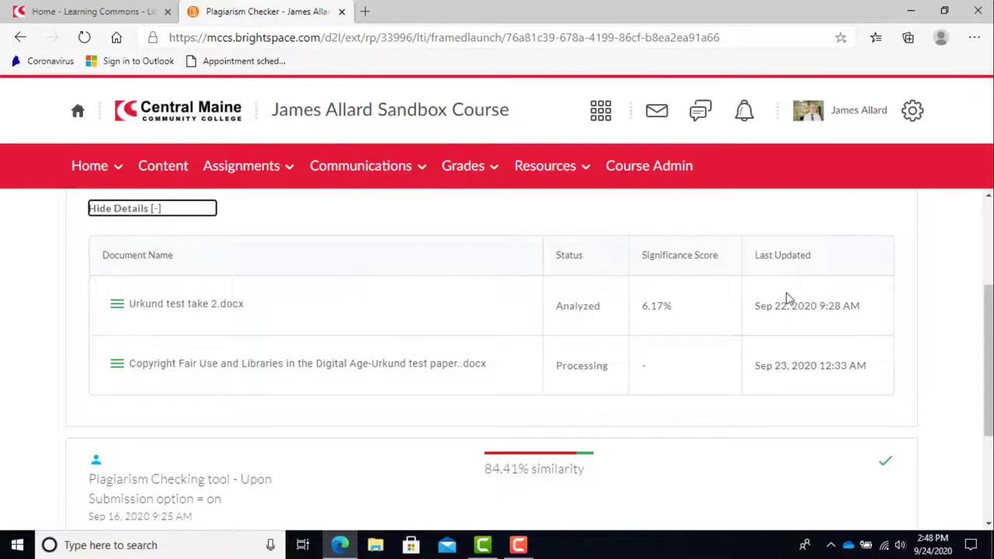
mouse_move(420, 290)
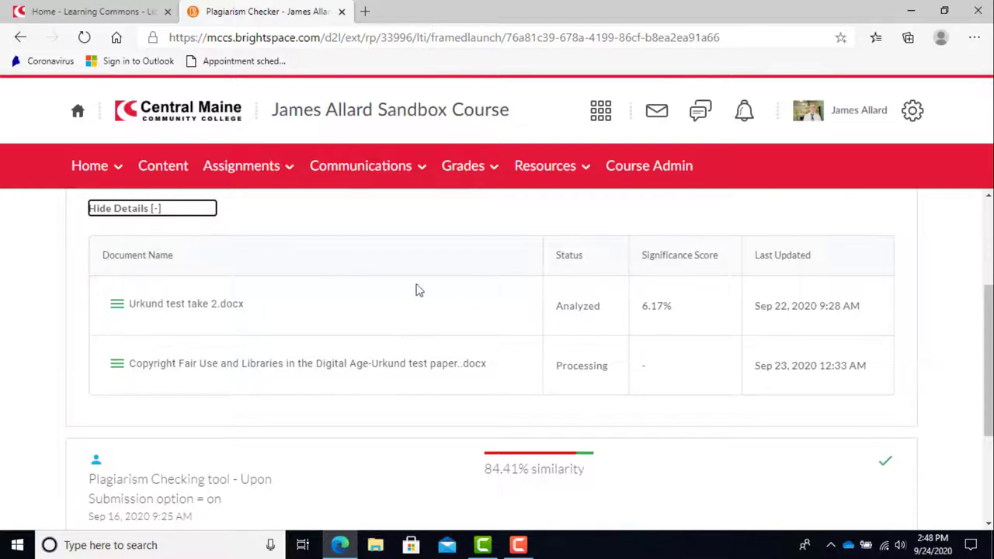
mouse_move(853, 333)
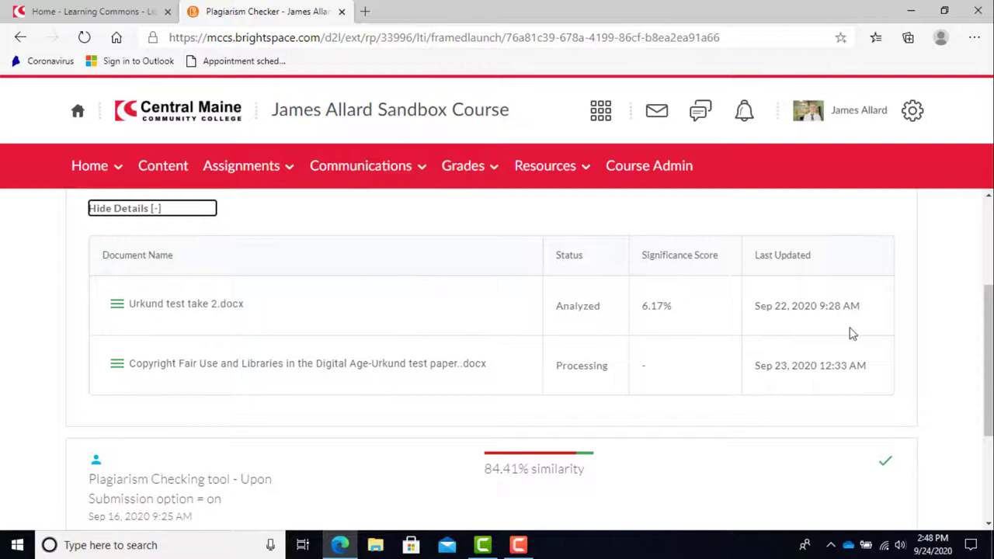
mouse_move(771, 497)
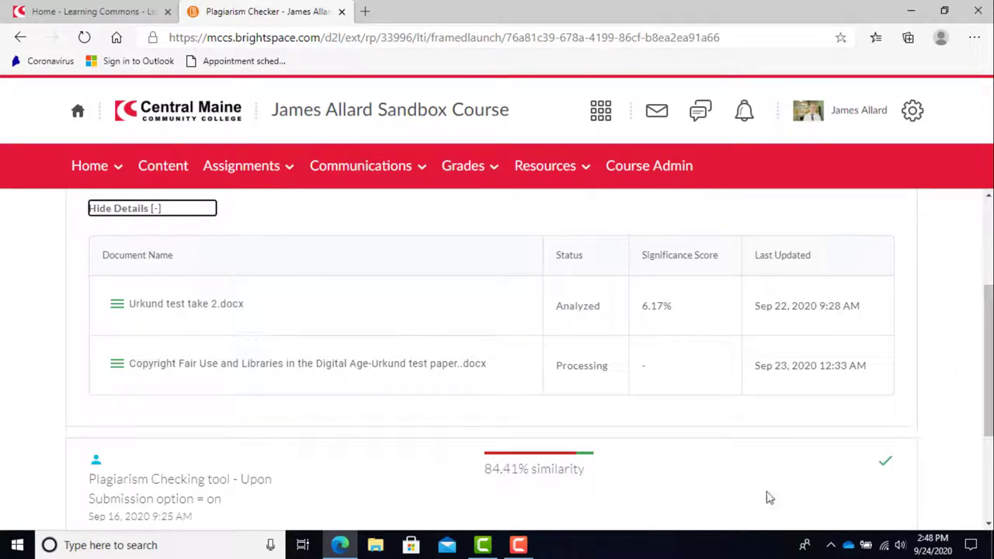
mouse_move(736, 319)
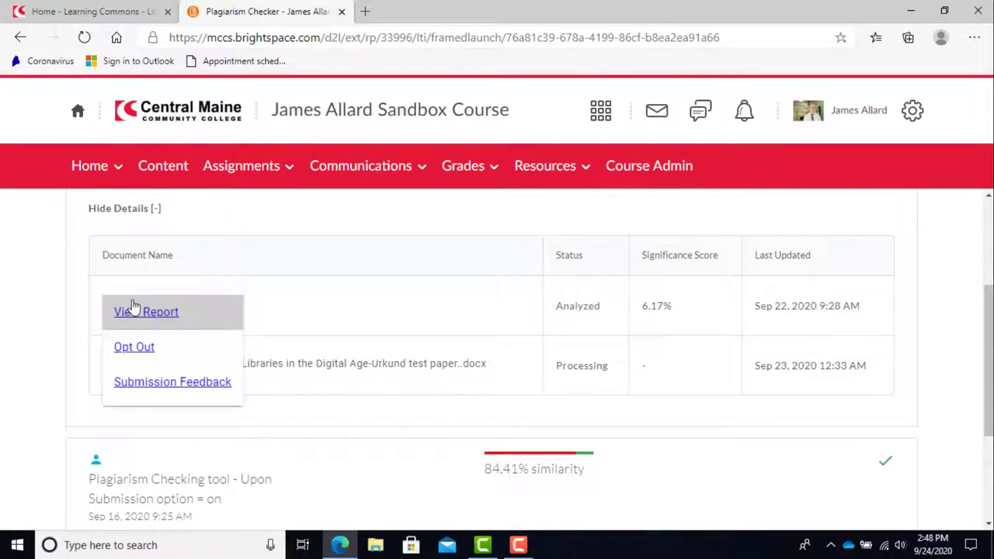
mouse_move(227, 318)
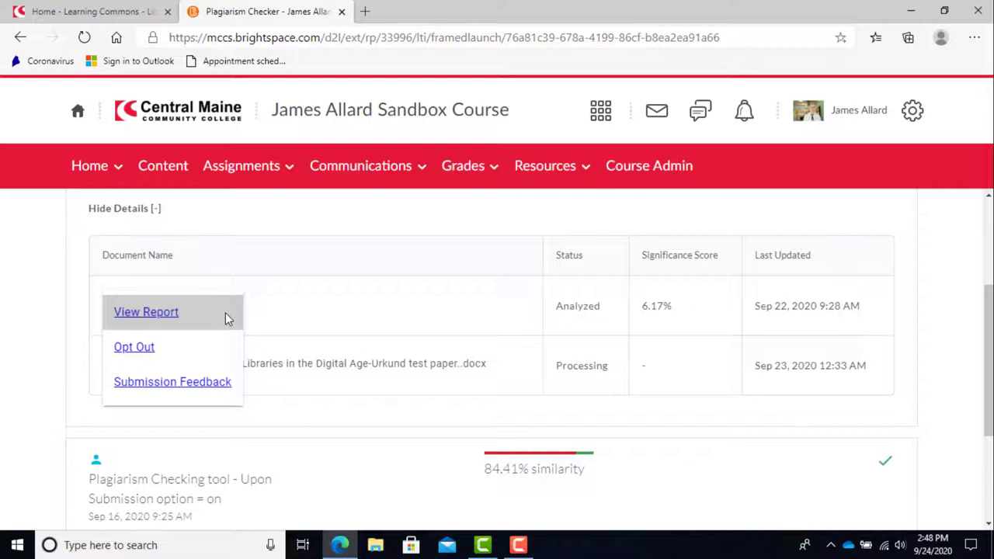
mouse_move(143, 351)
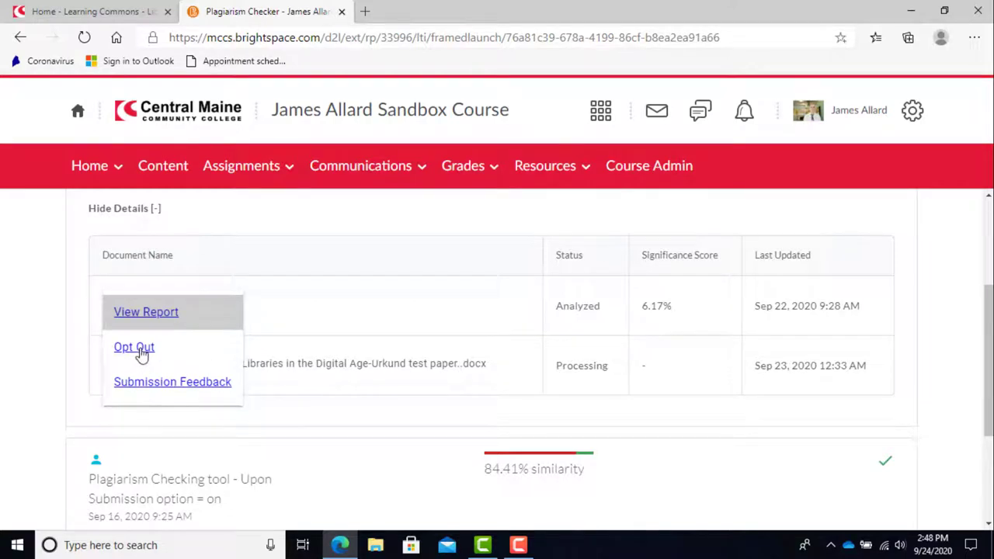
mouse_move(217, 356)
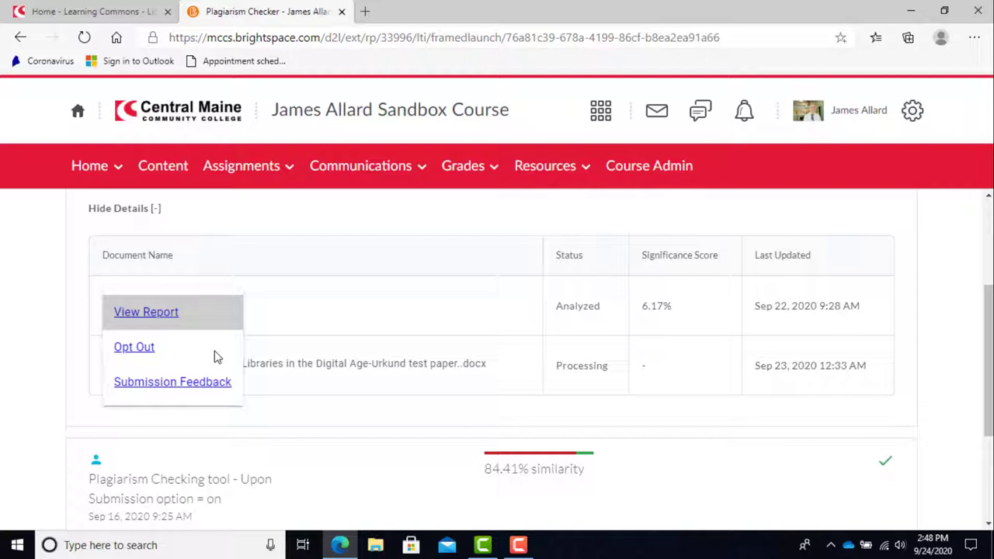
mouse_move(201, 388)
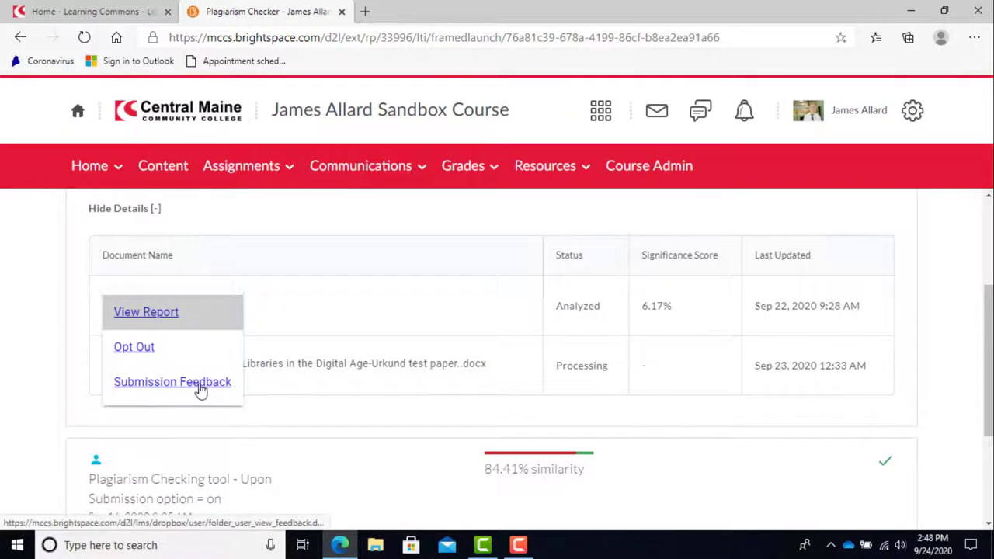
mouse_move(146, 311)
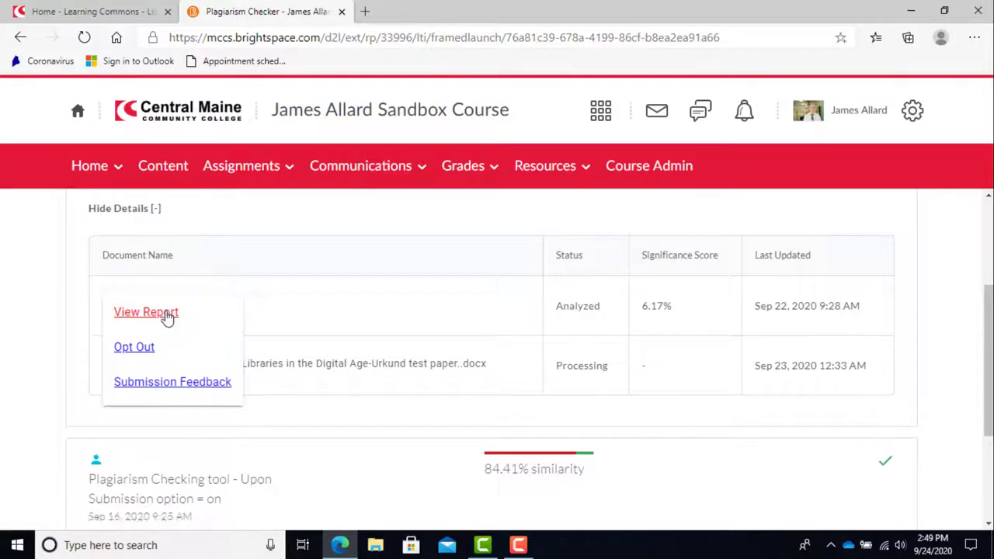
click(146, 310)
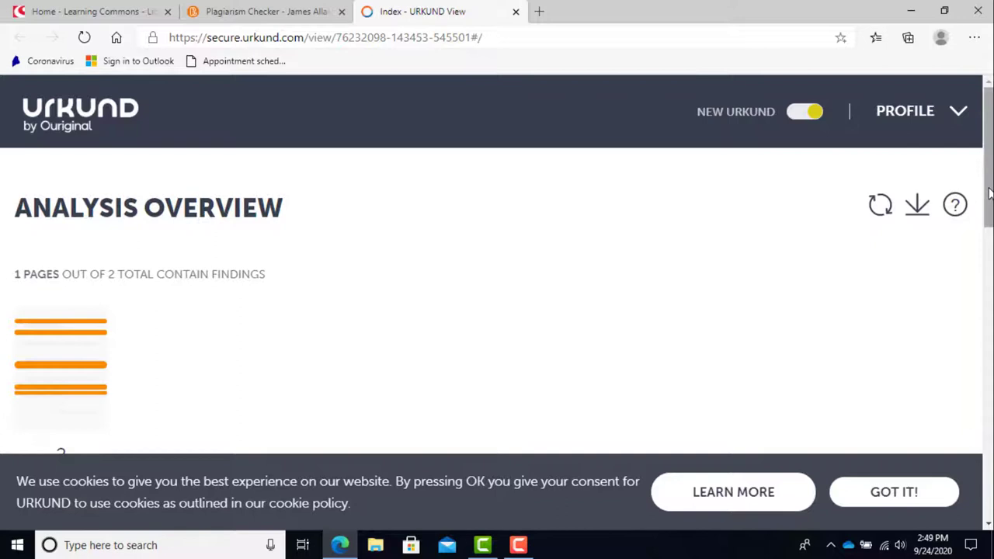
scroll(down, 3)
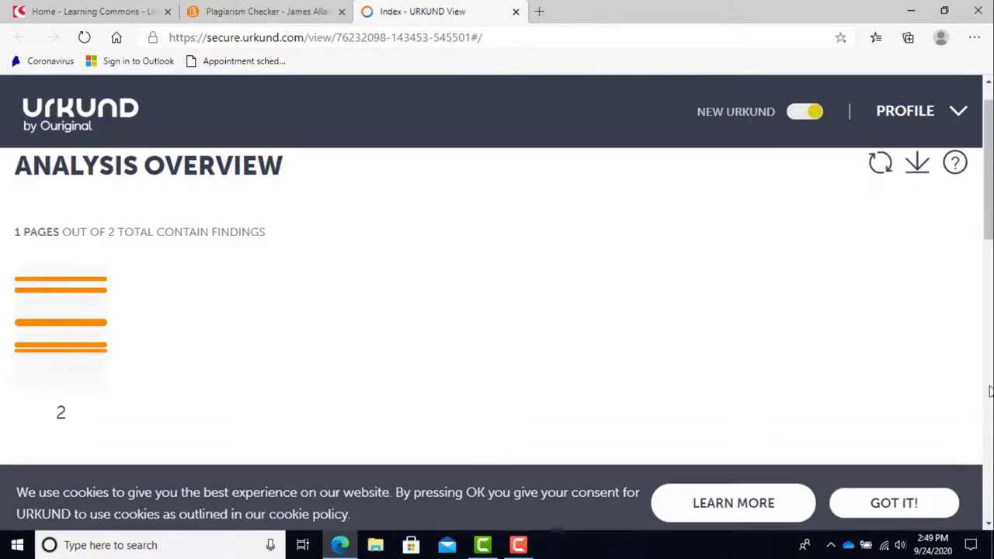
scroll(down, 3)
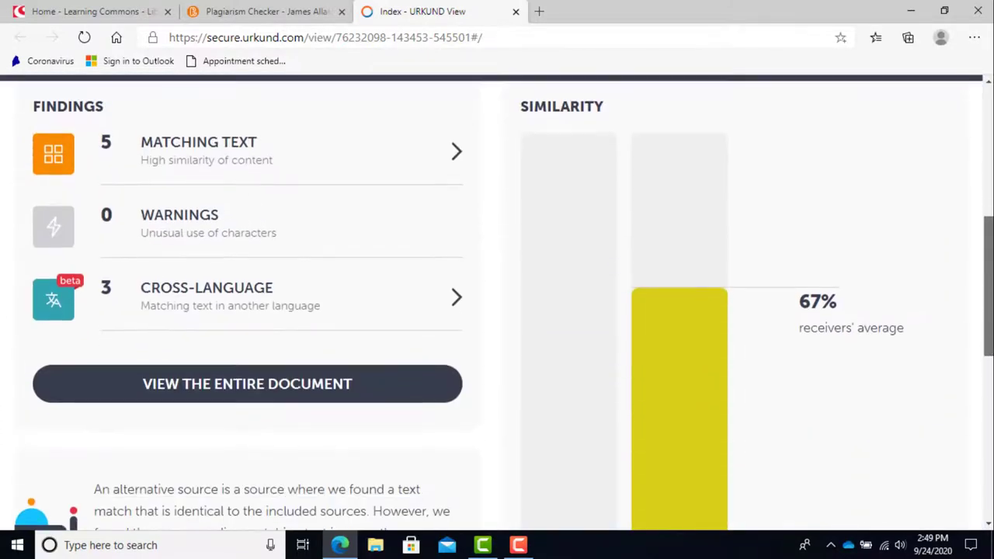
scroll(up, 3)
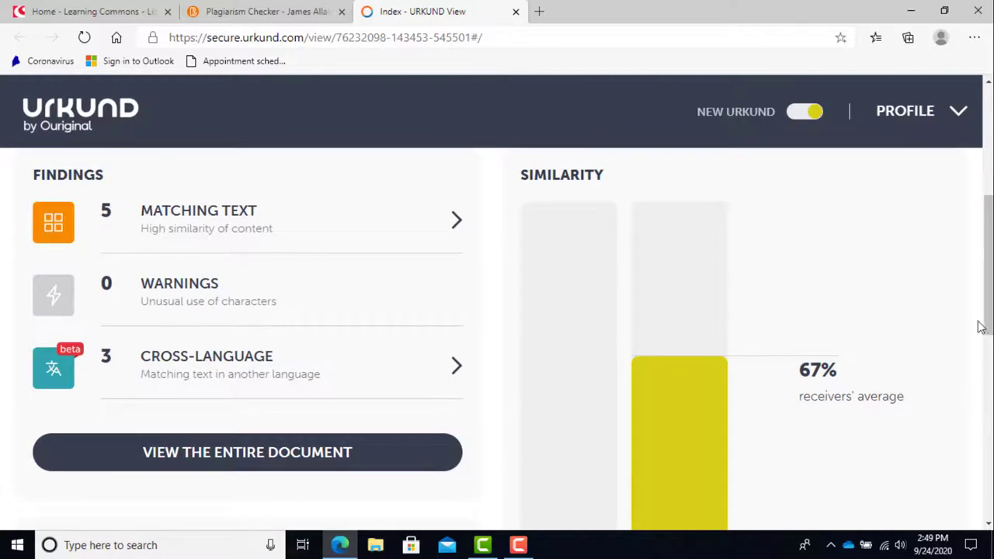
scroll(down, 3)
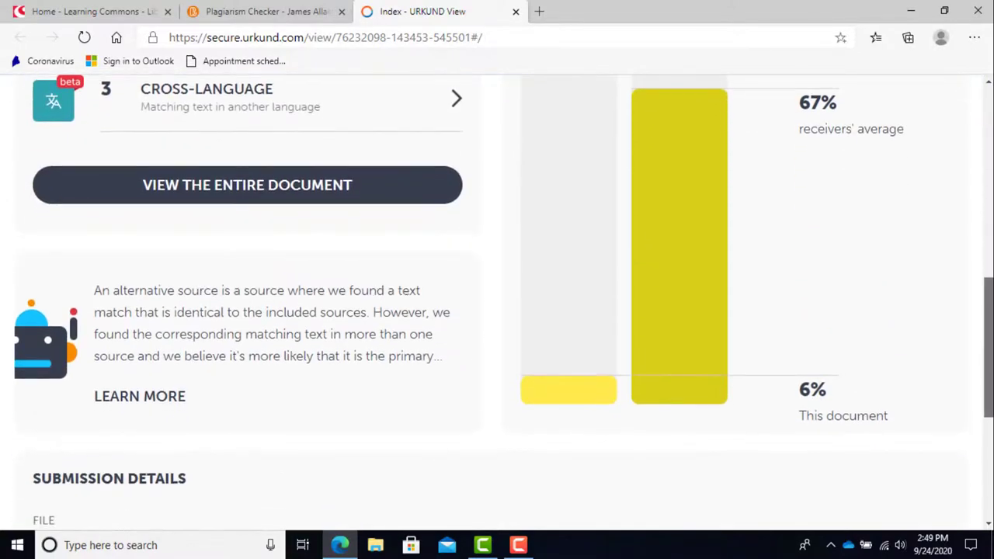
scroll(up, 3)
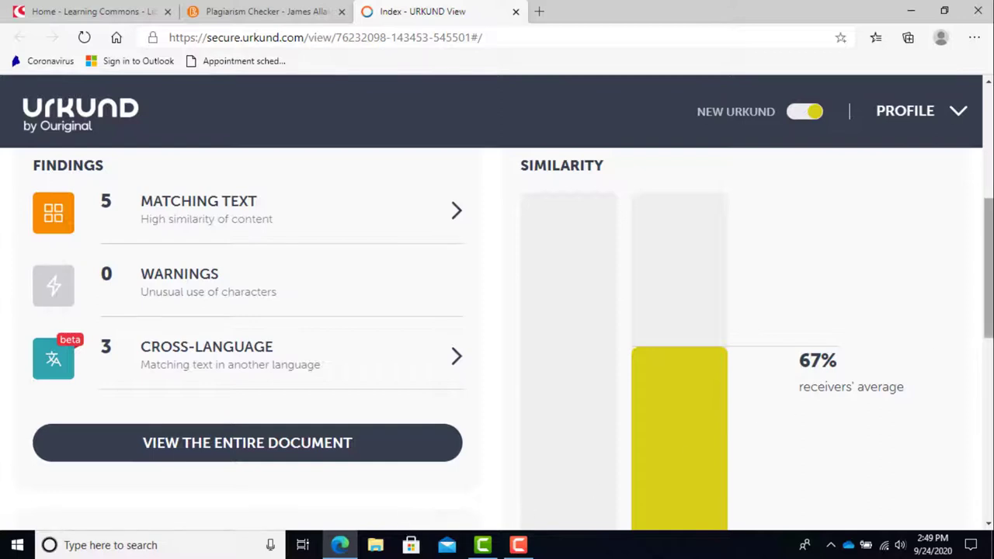
scroll(up, 3)
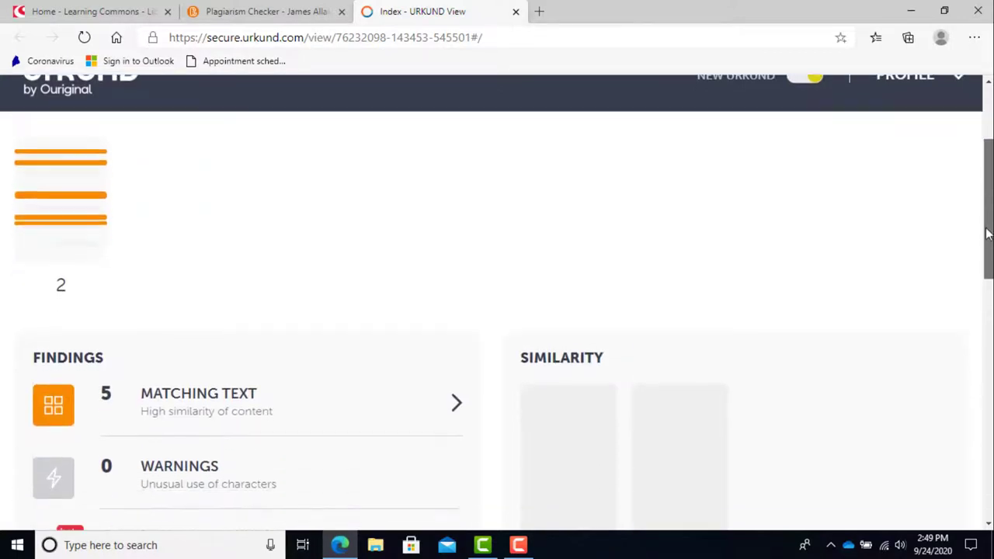
scroll(up, 3)
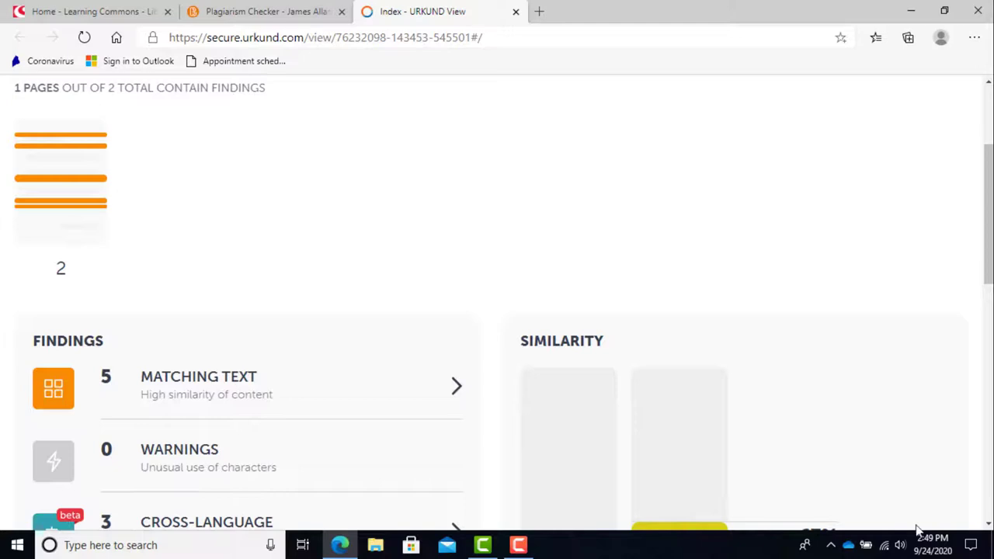
scroll(down, 3)
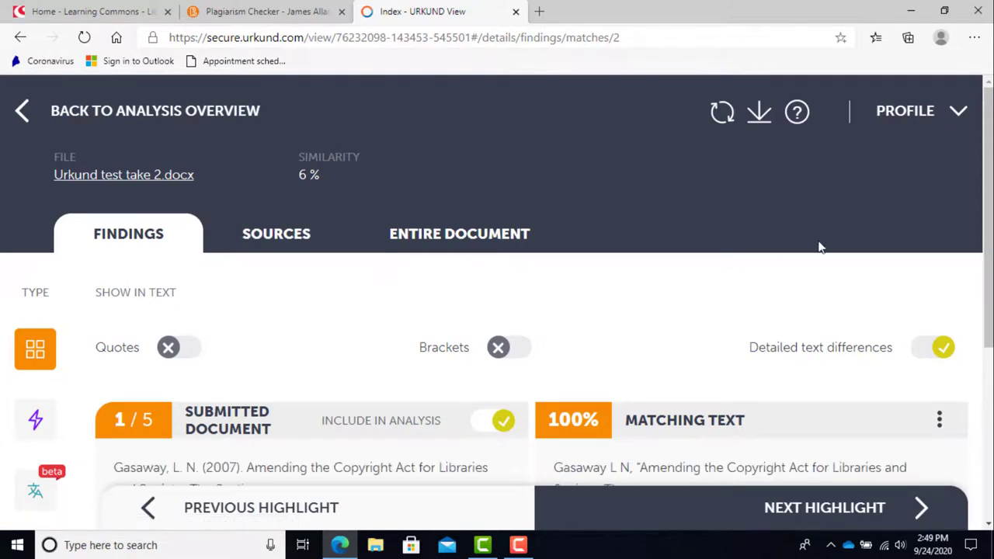
- Review match 1/5 and move to the second highlight, the 72% go.gale.com match
scroll(down, 3)
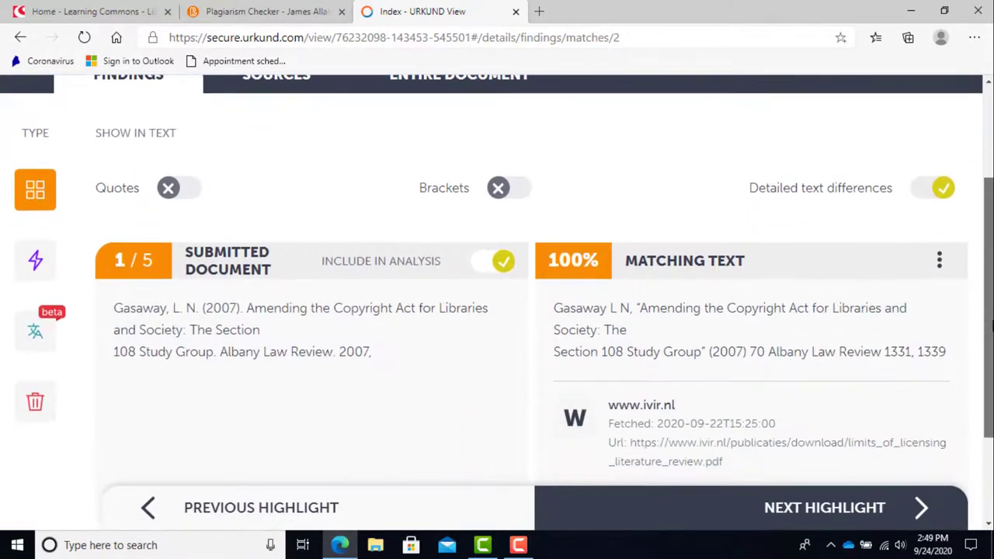
scroll(up, 3)
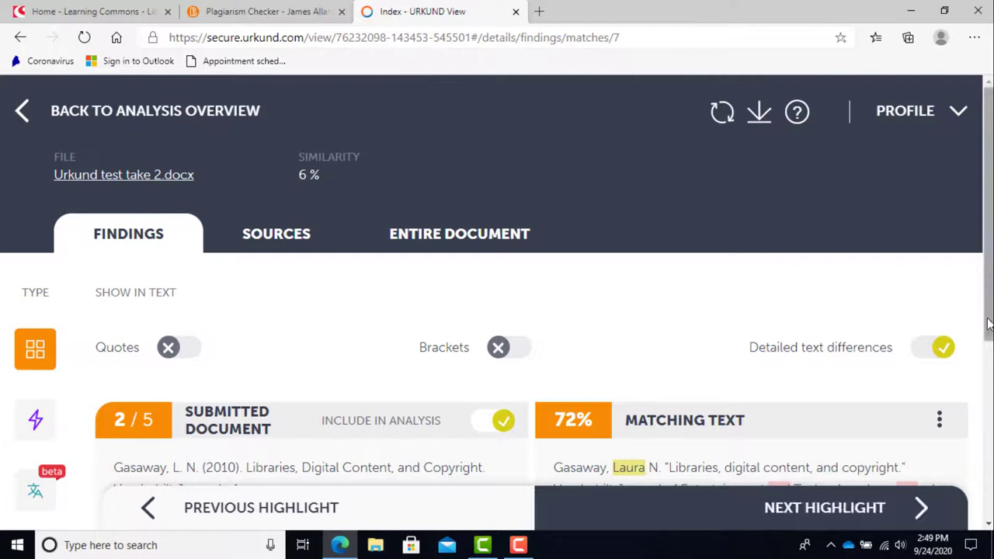
scroll(down, 3)
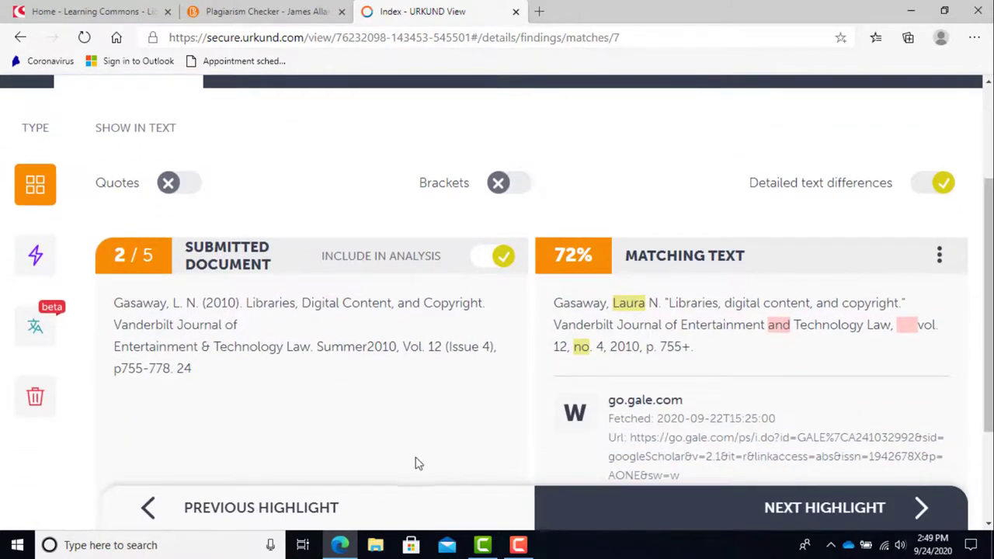
mouse_move(311, 324)
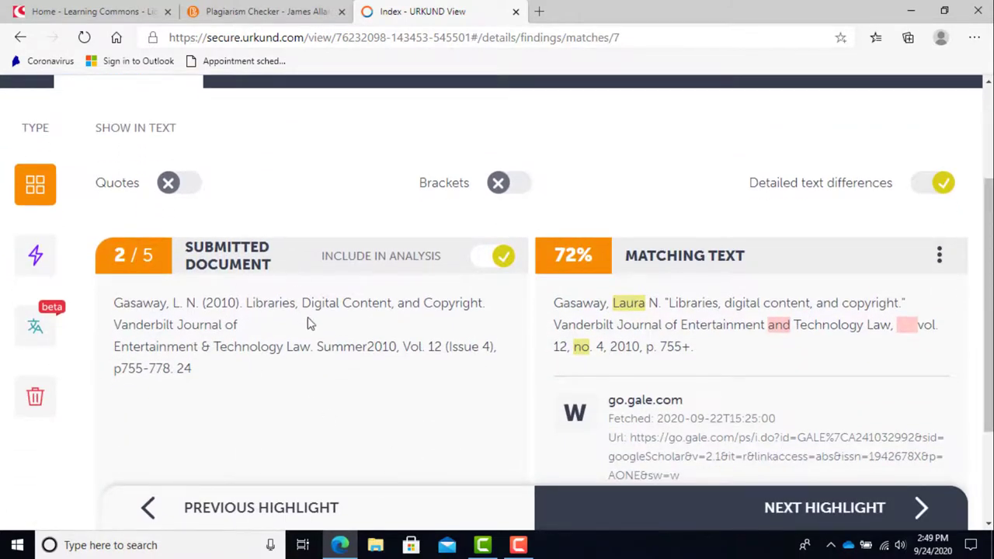
mouse_move(923, 354)
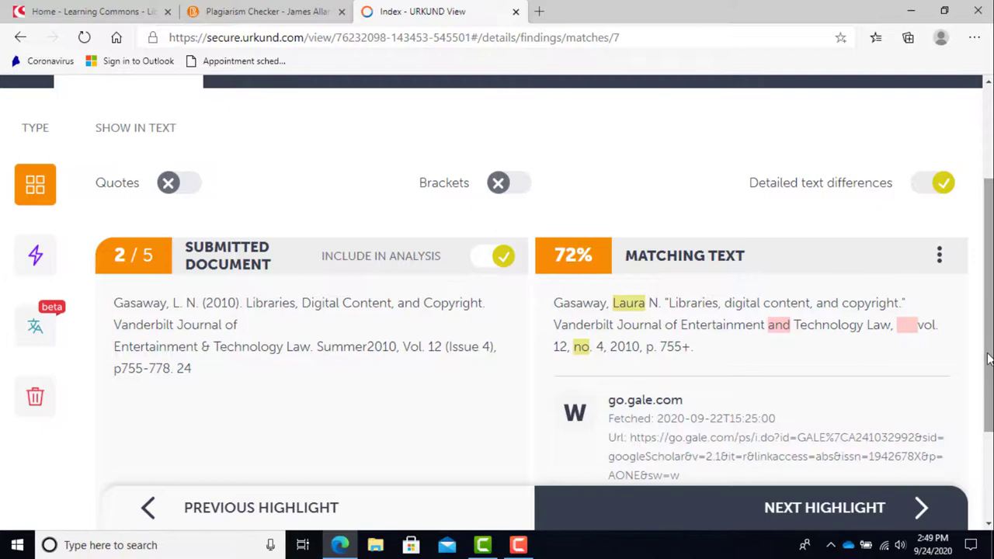
scroll(up, 3)
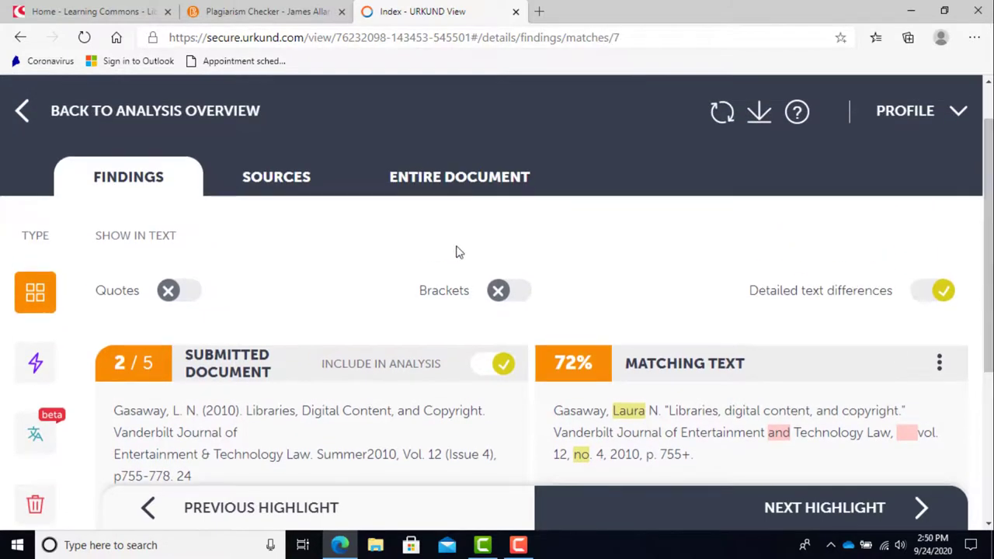
- Review the Active Sources list, including lawcat.berkeley.edu, papers.ssrn.com and go.gale.com
click(276, 177)
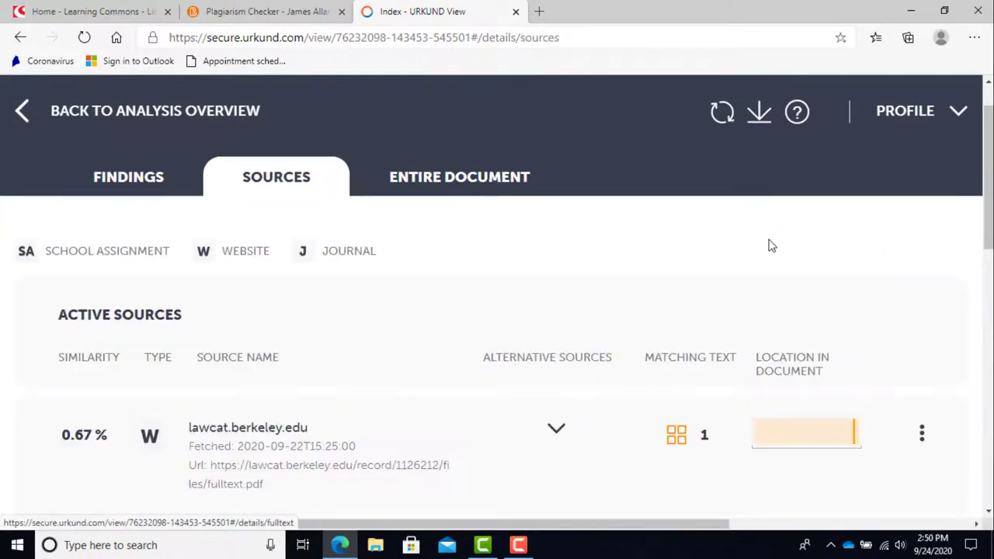
scroll(down, 3)
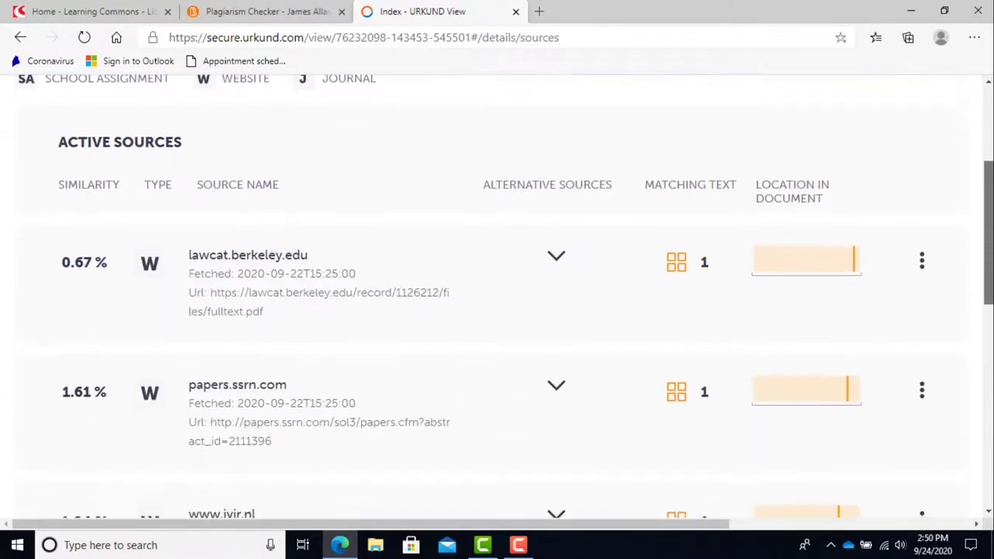
scroll(down, 3)
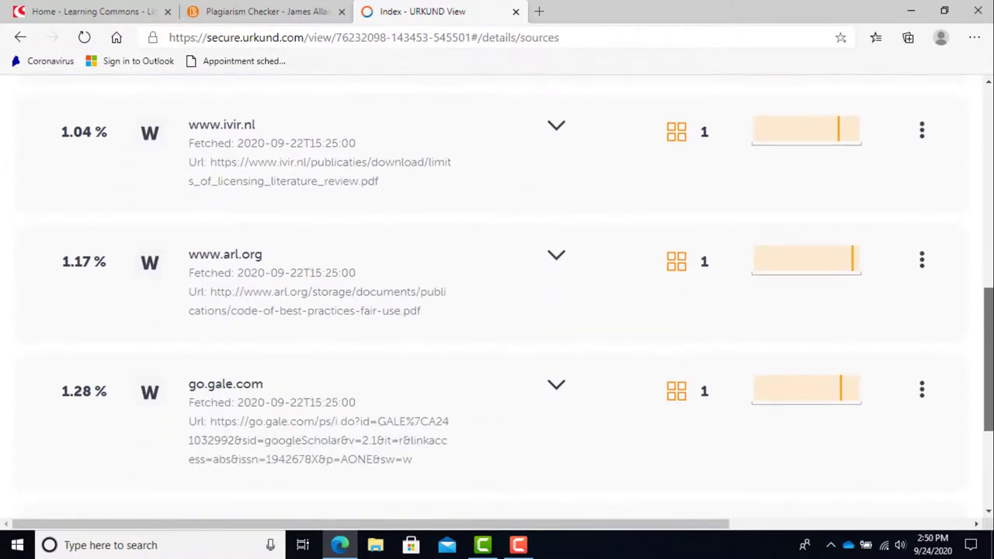
scroll(down, 3)
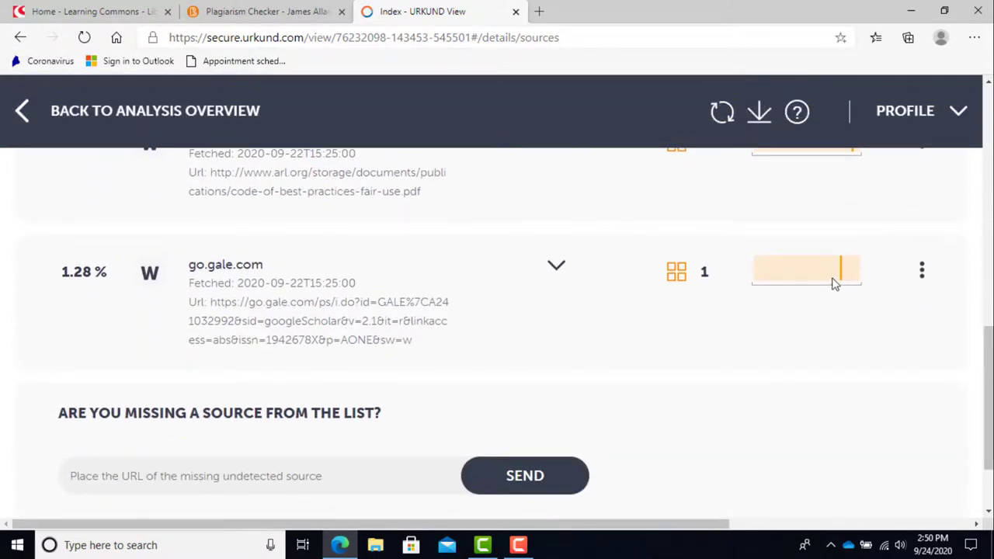
mouse_move(677, 270)
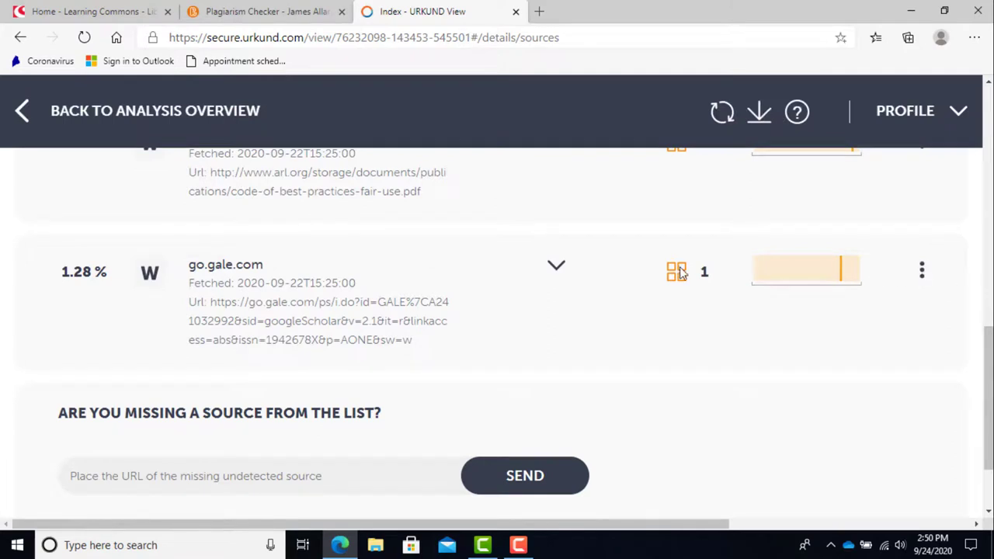
mouse_move(842, 274)
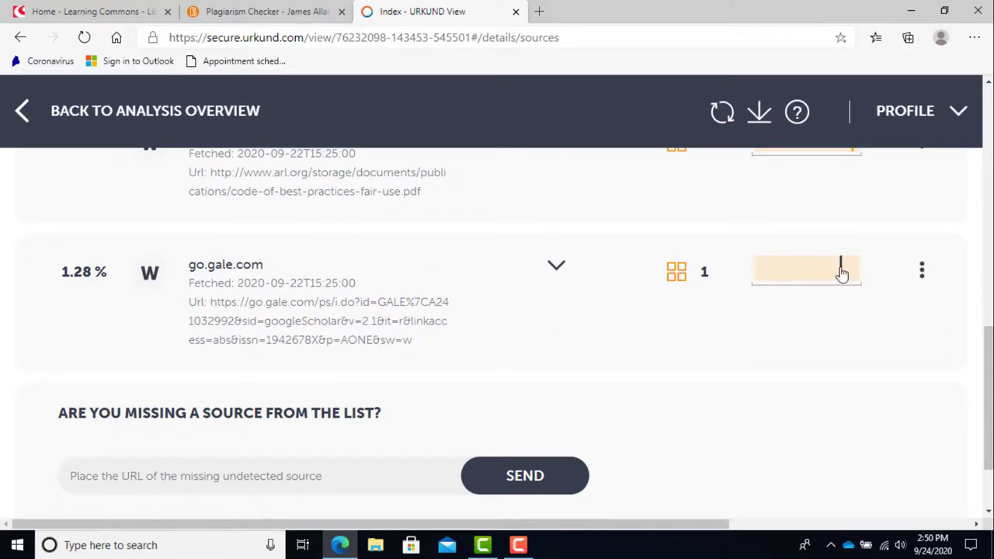
scroll(down, 3)
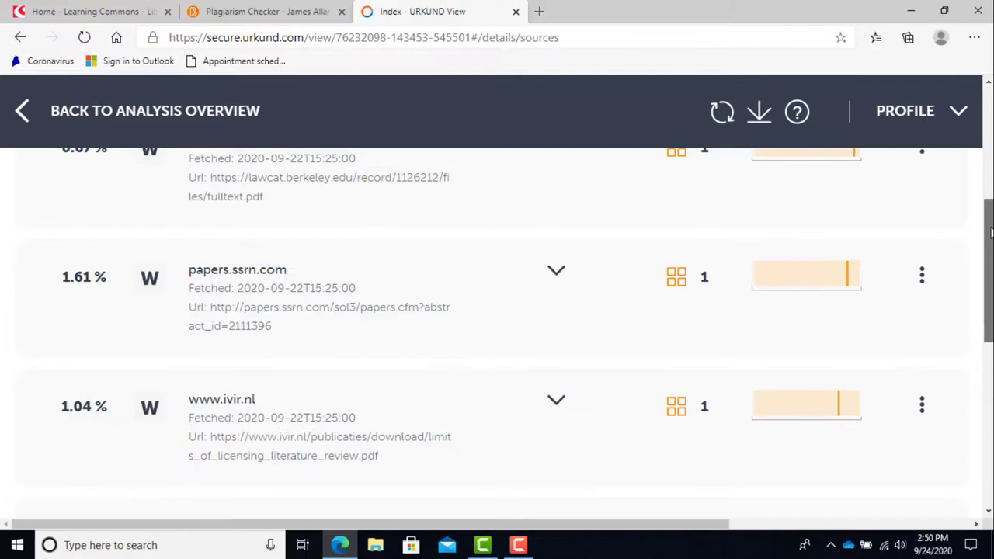
- View the entire submitted paper down to its highlighted references and return to the top
click(460, 233)
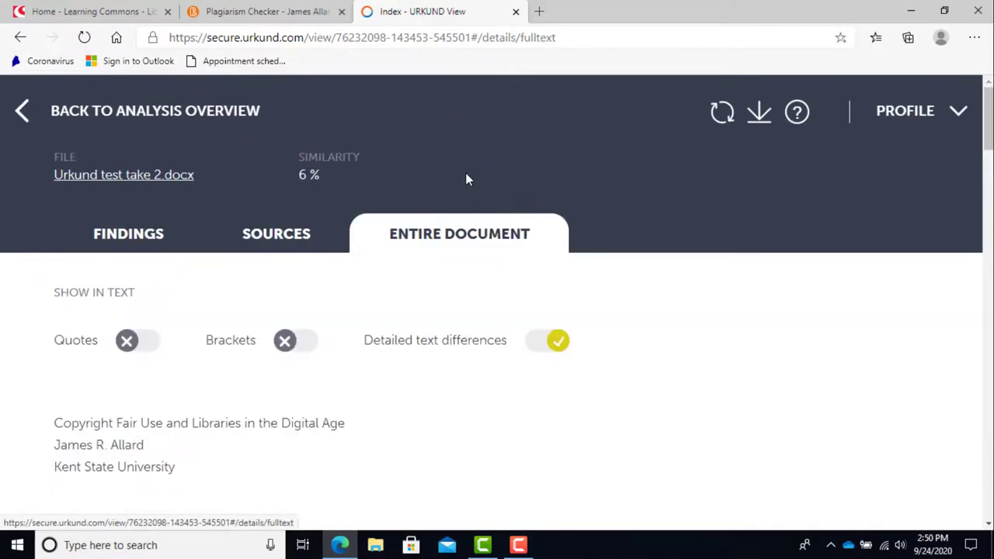
scroll(down, 3)
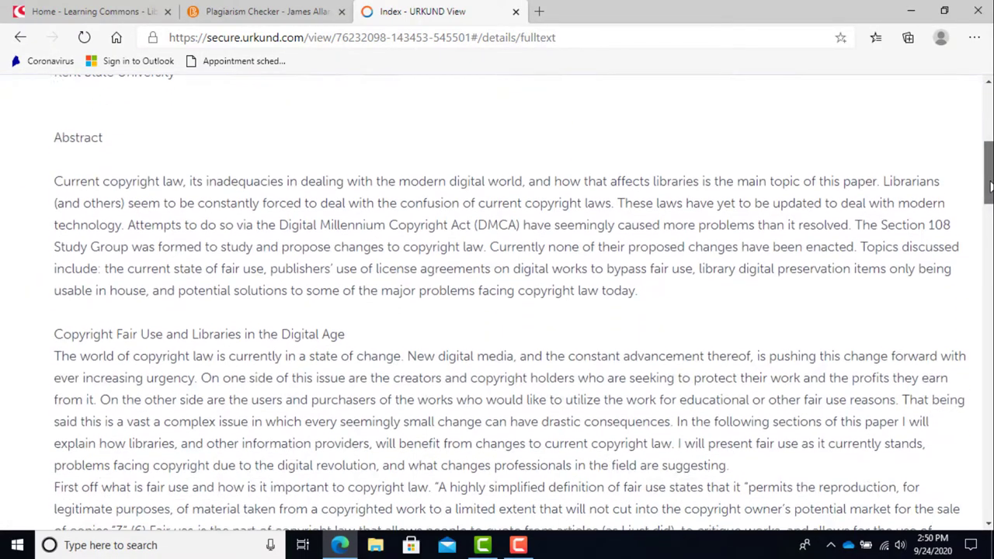
scroll(down, 3)
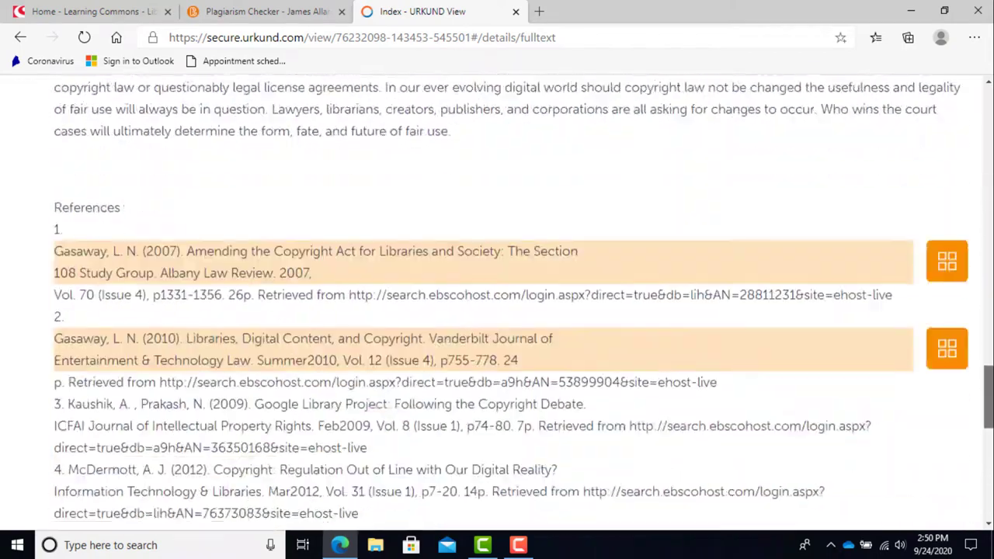
scroll(down, 3)
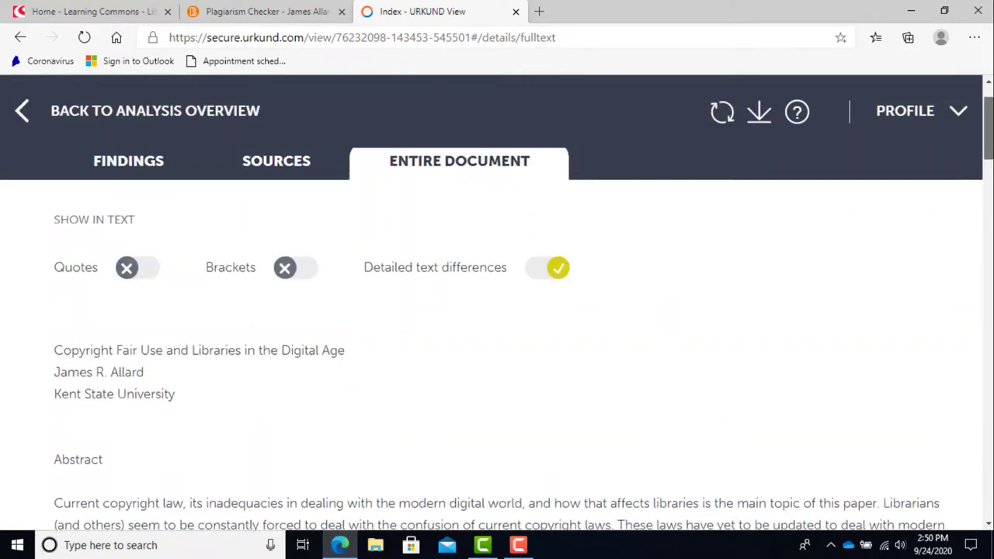
click(758, 112)
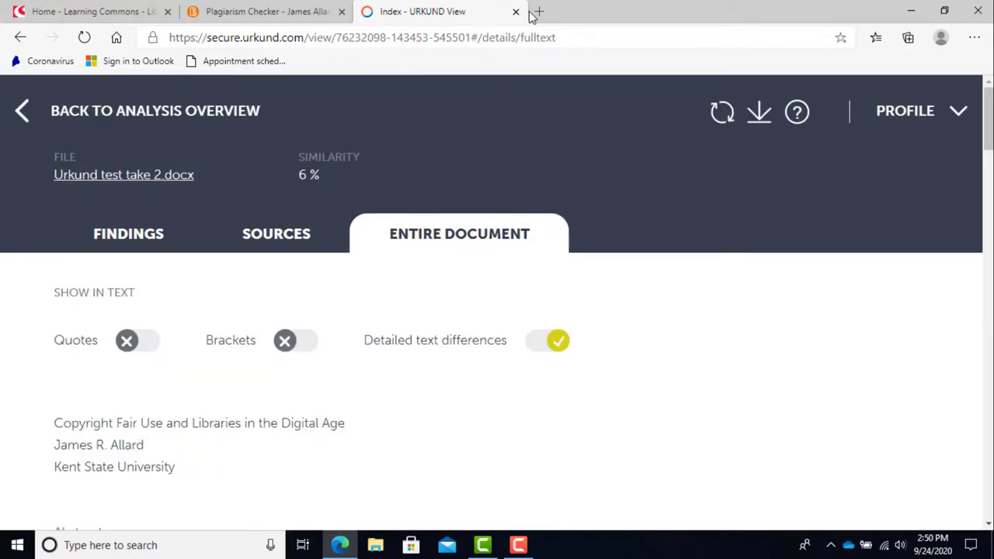
- Close the Urkund report and go to the course Content page with Week 1 open
click(516, 10)
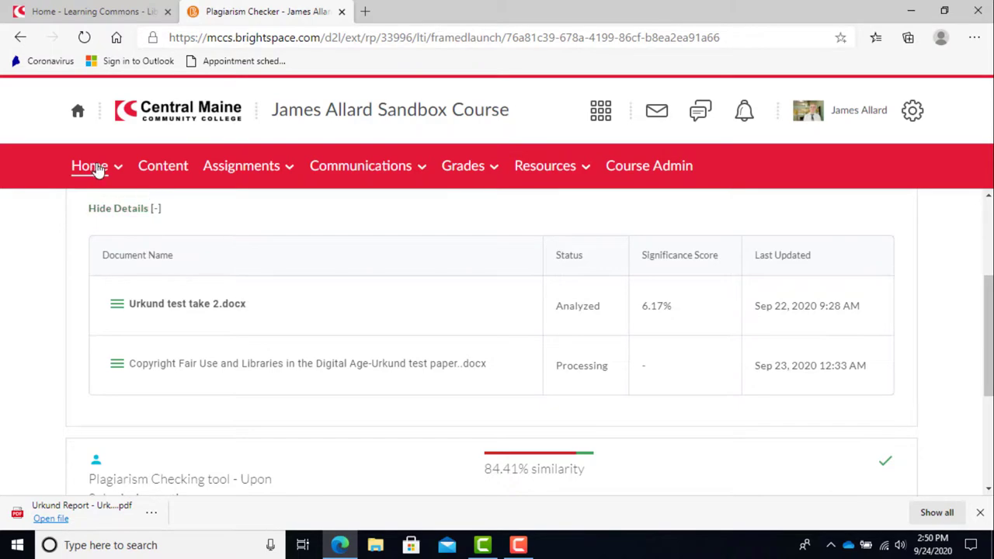
click(163, 164)
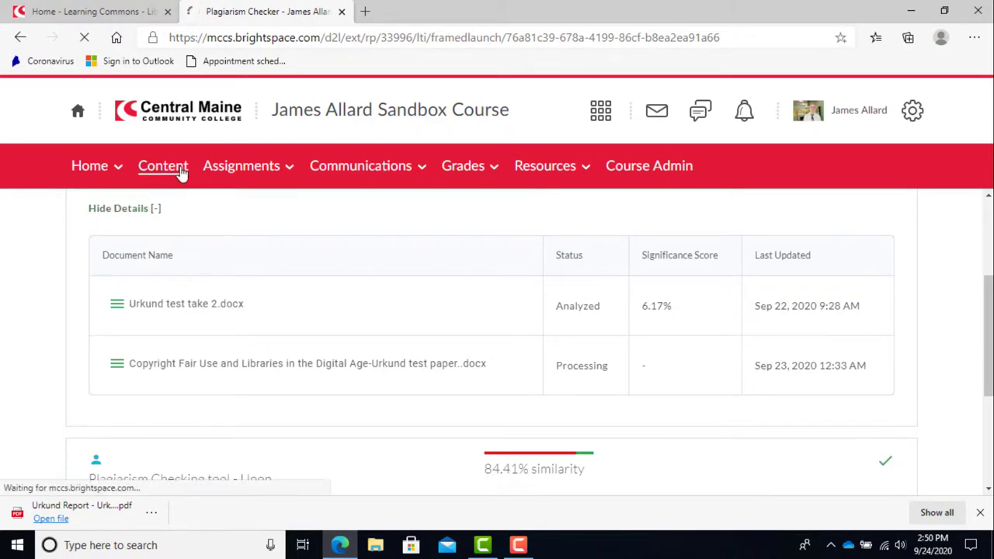
click(163, 164)
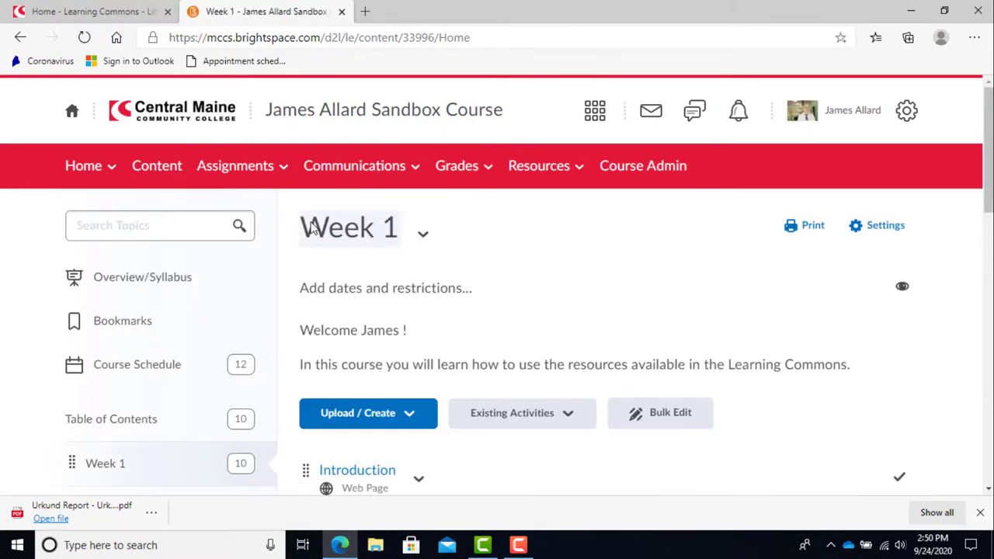